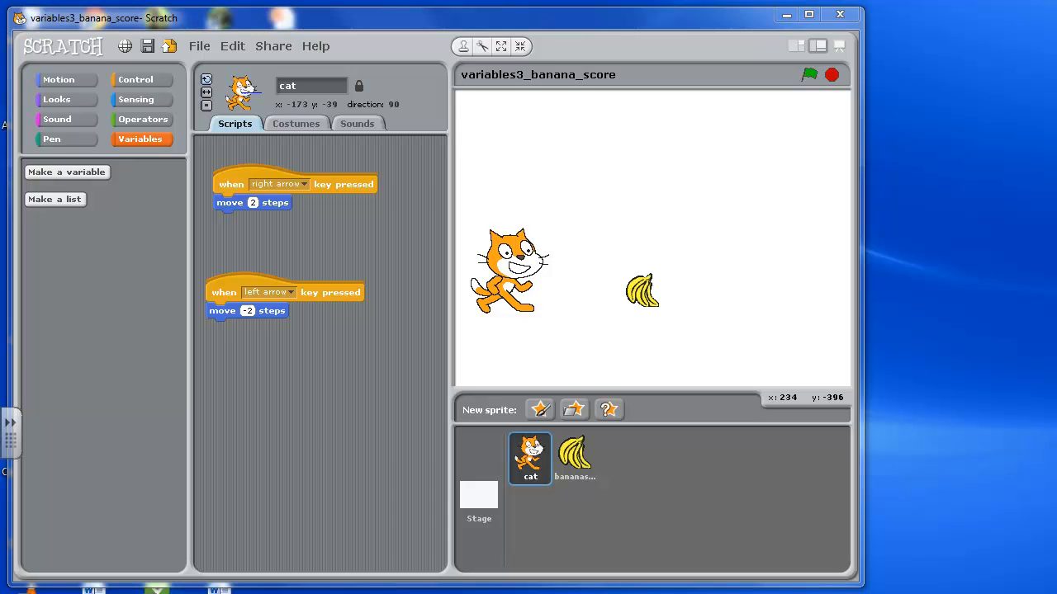
mouse_move(531, 340)
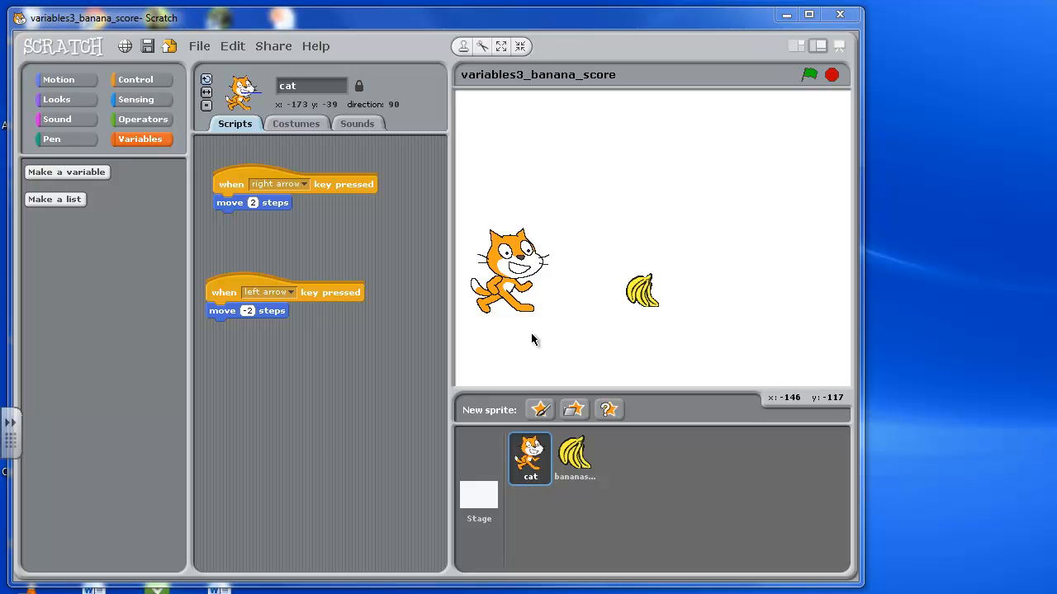
mouse_move(297, 272)
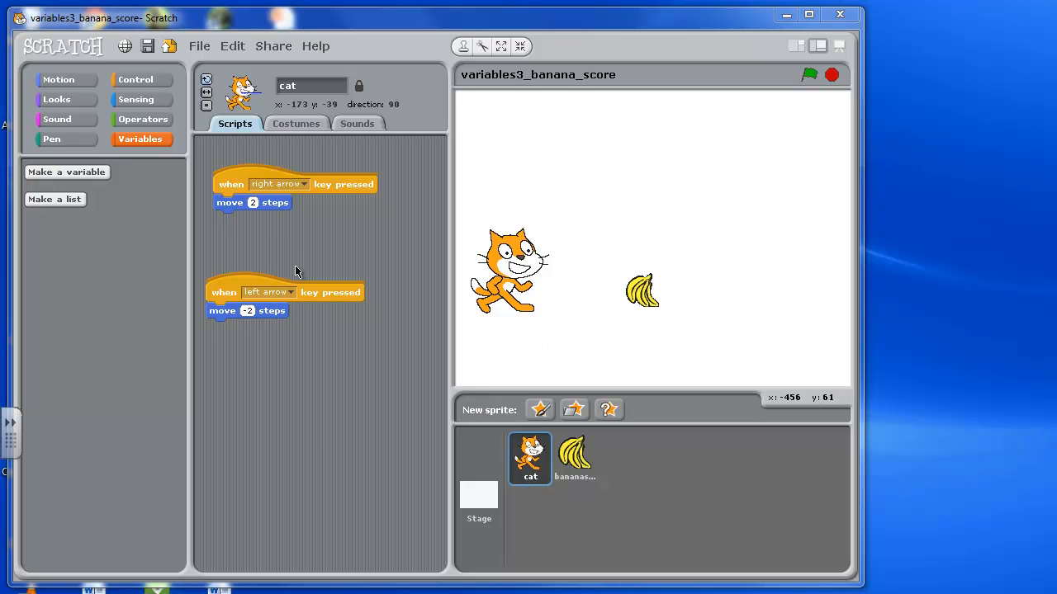
mouse_move(312, 313)
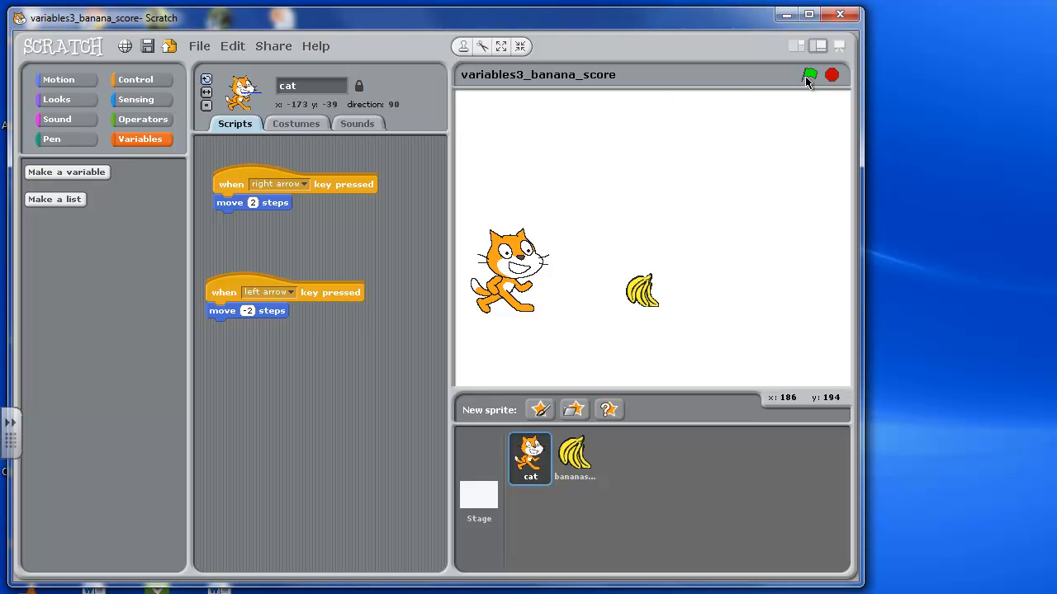
Select the bananas2 sprite to view its show-then-hide-on-touching-cat script.
key("Right")
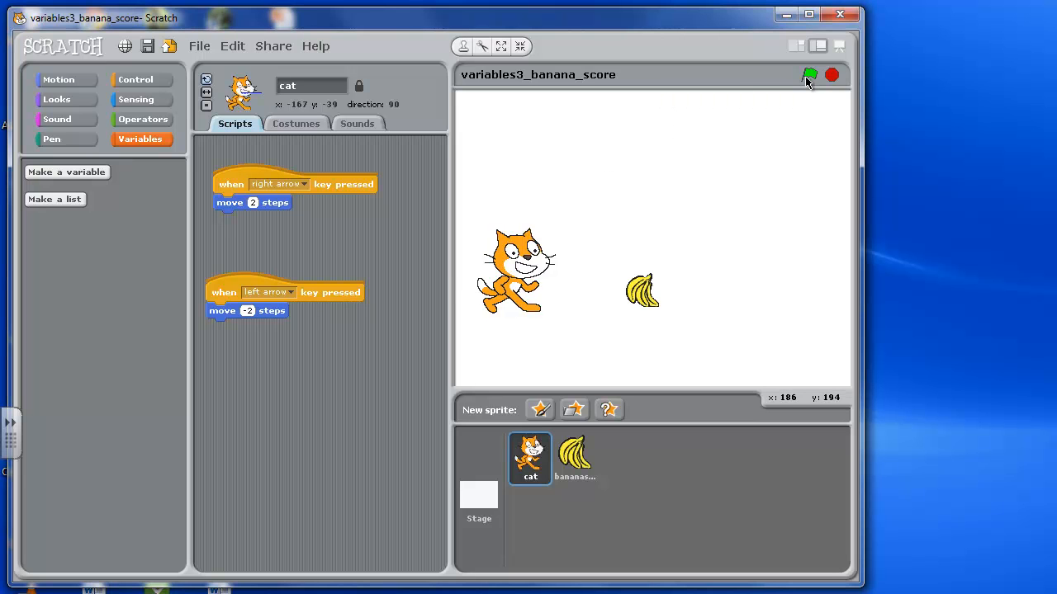
left_click(809, 74)
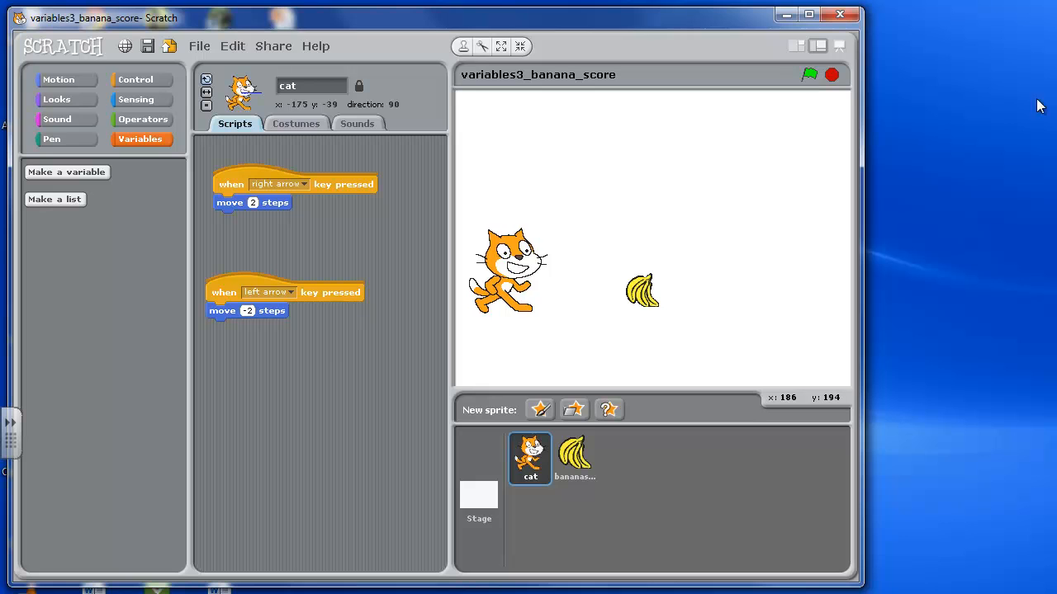
mouse_move(532, 212)
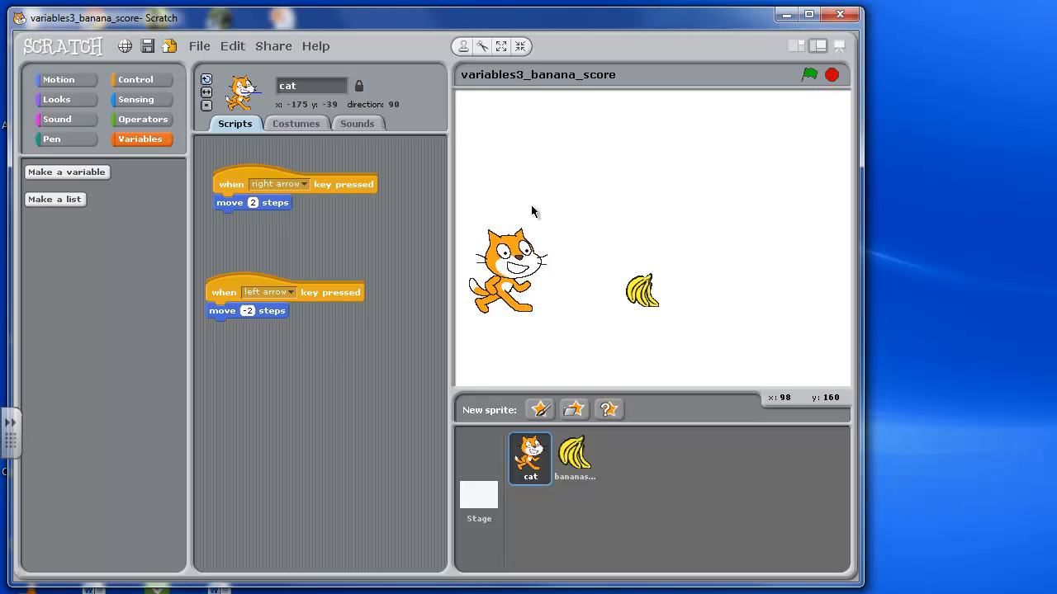
left_click(573, 459)
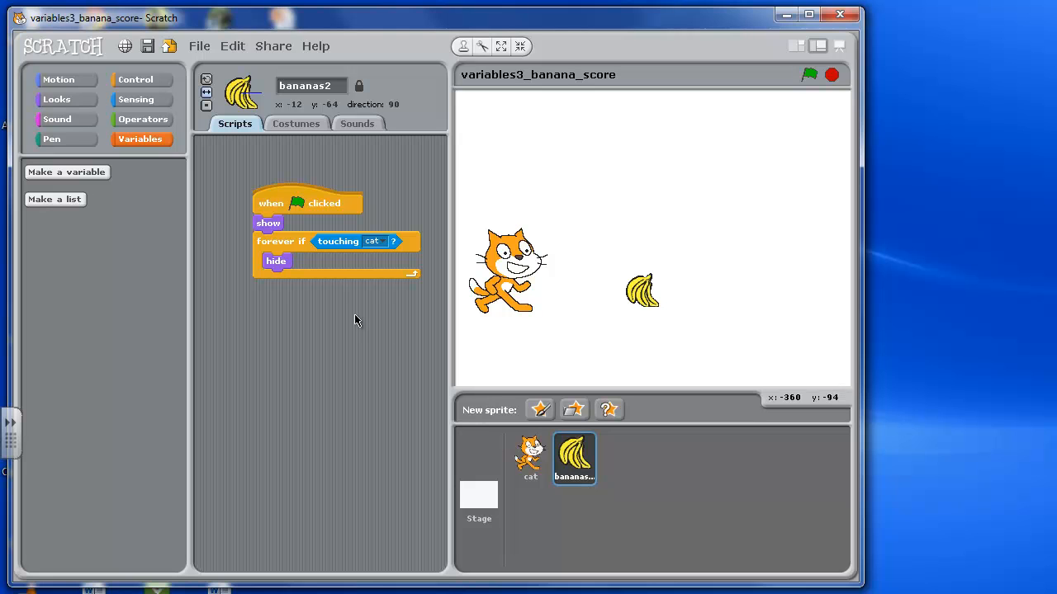
mouse_move(350, 249)
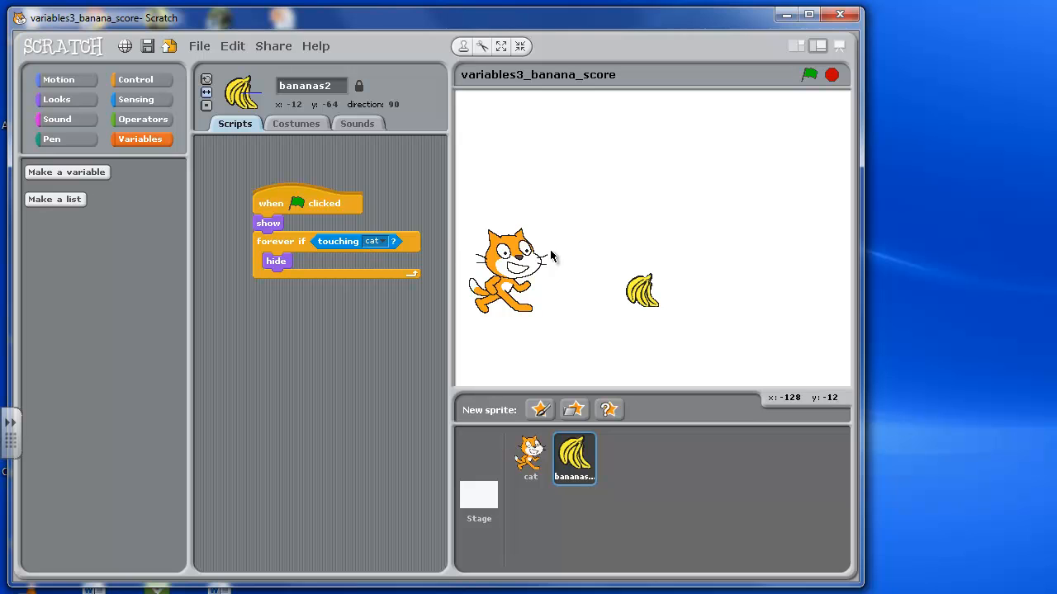
mouse_move(531, 426)
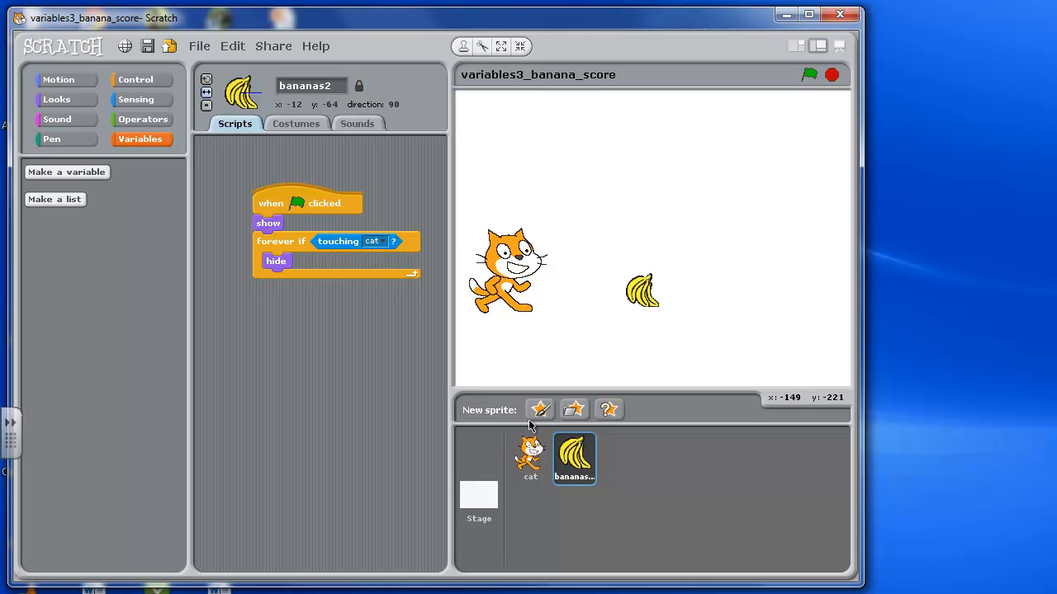
mouse_move(855, 555)
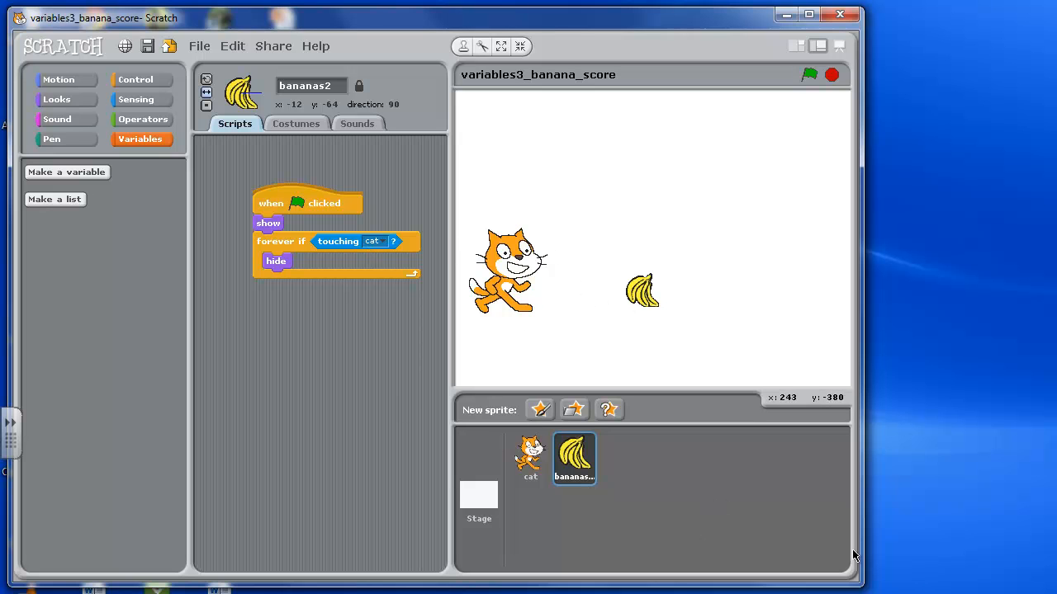
Run the game with the green flag so the cat reaches the banana, then stop it.
left_click(809, 76)
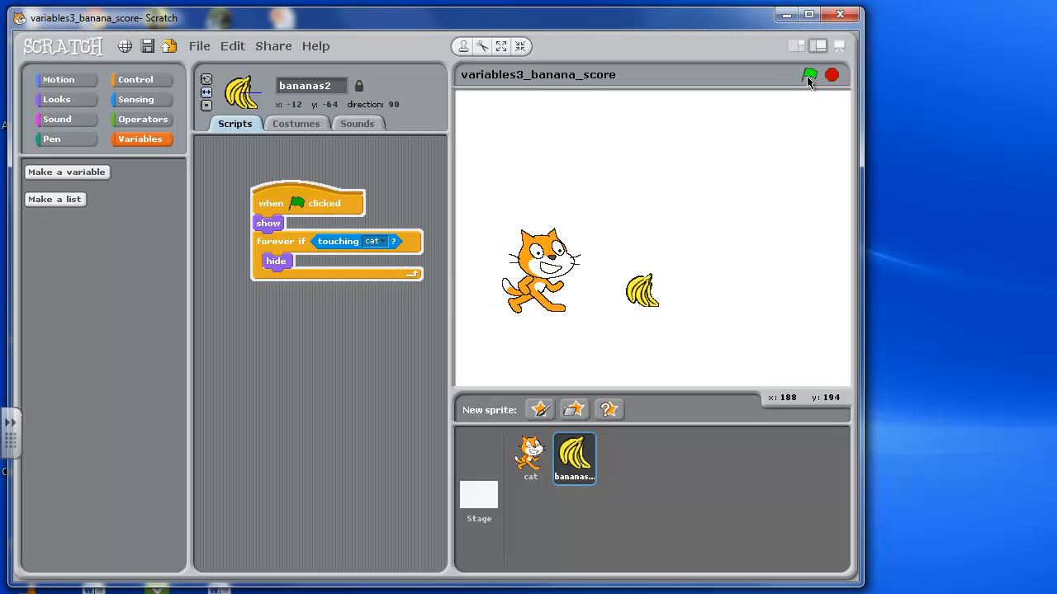
left_click(809, 76)
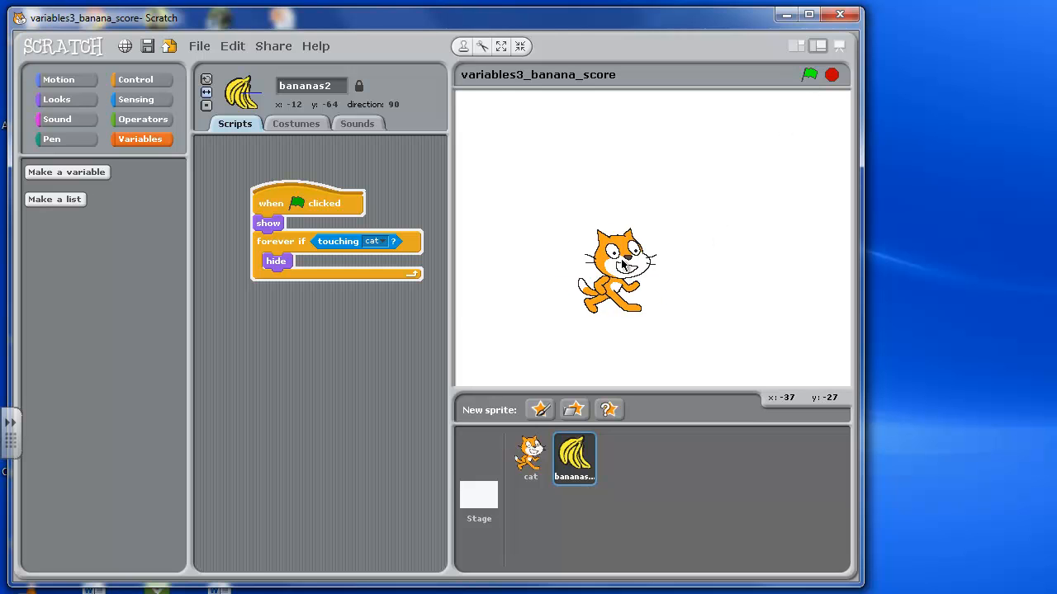
left_click(832, 74)
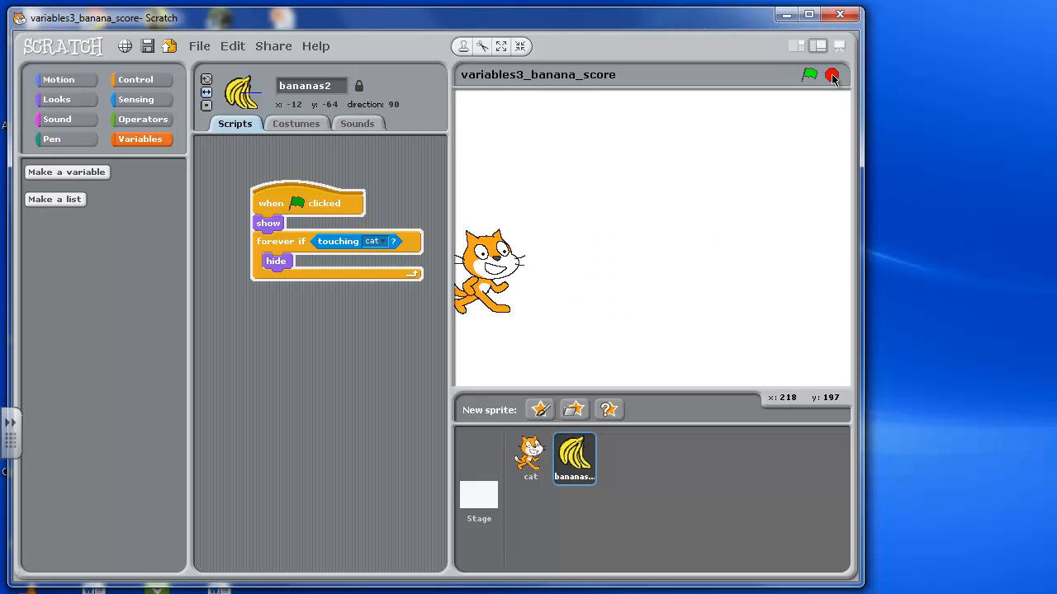
left_click(832, 74)
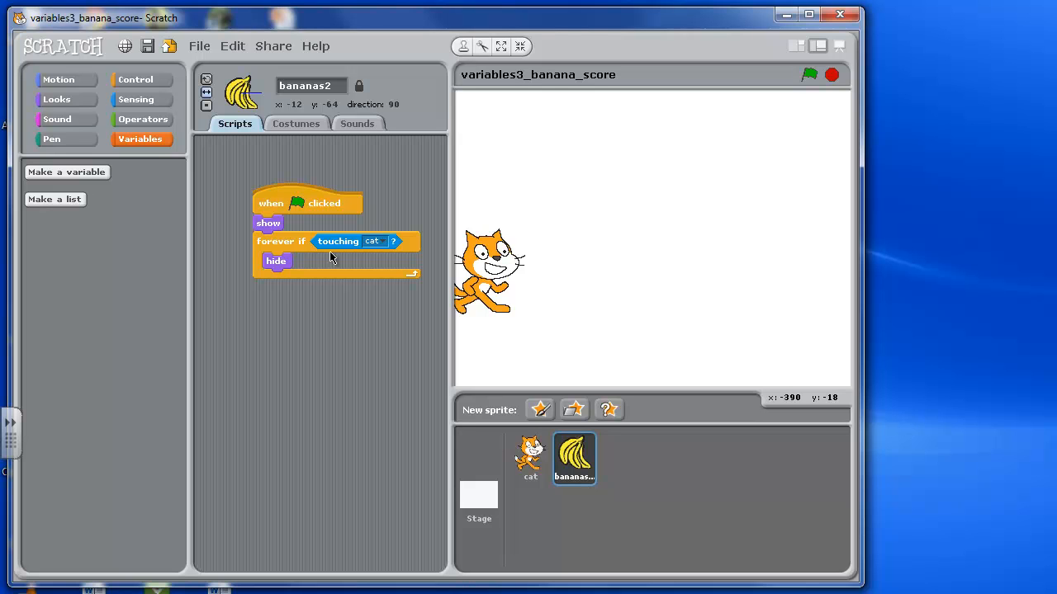
mouse_move(138, 155)
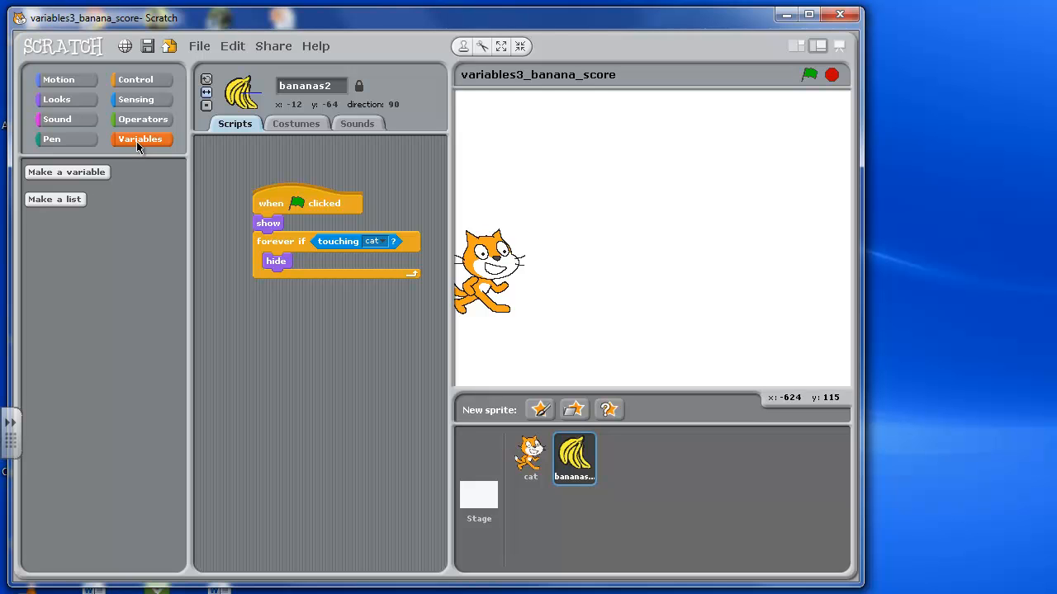
In the Variables palette, start making a new variable.
left_click(52, 139)
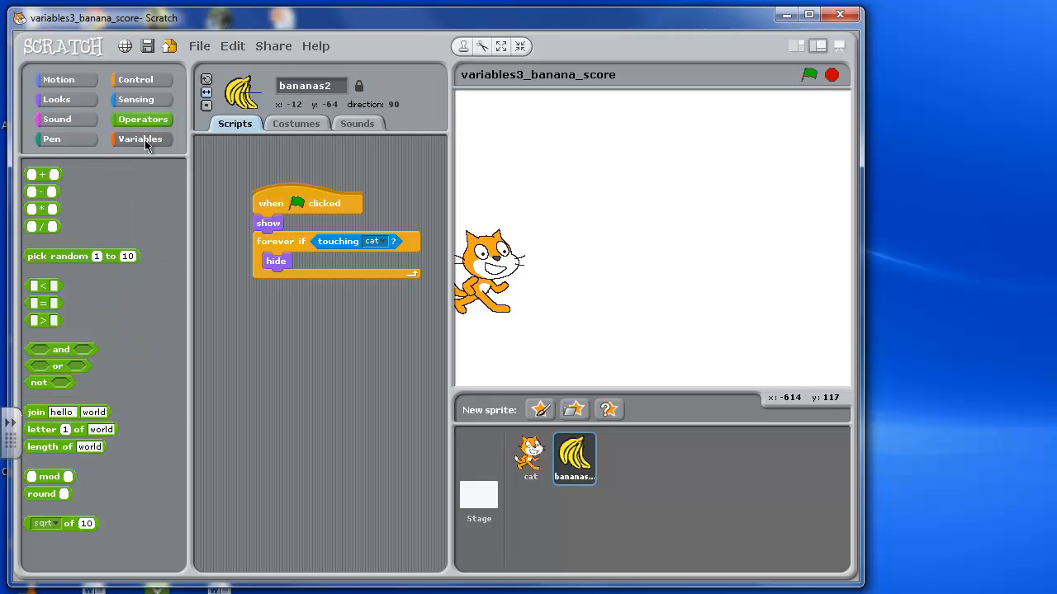
left_click(139, 138)
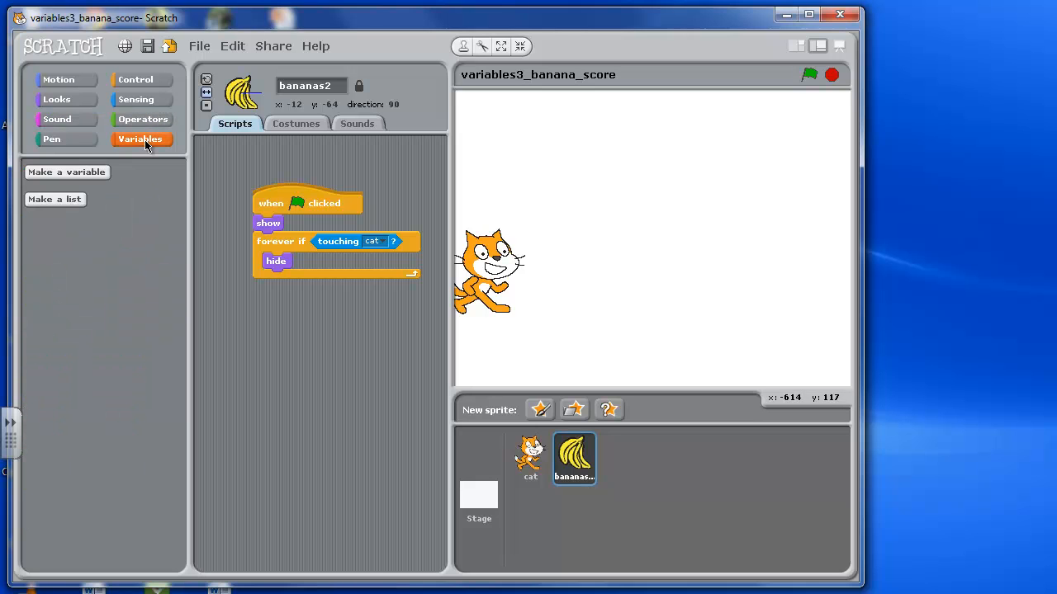
mouse_move(66, 214)
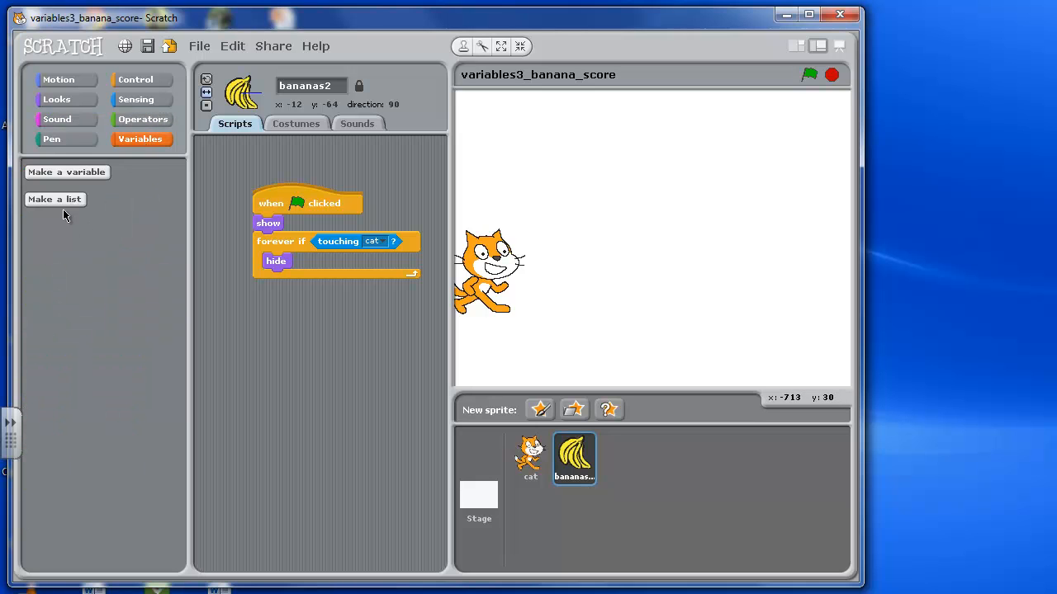
left_click(66, 171)
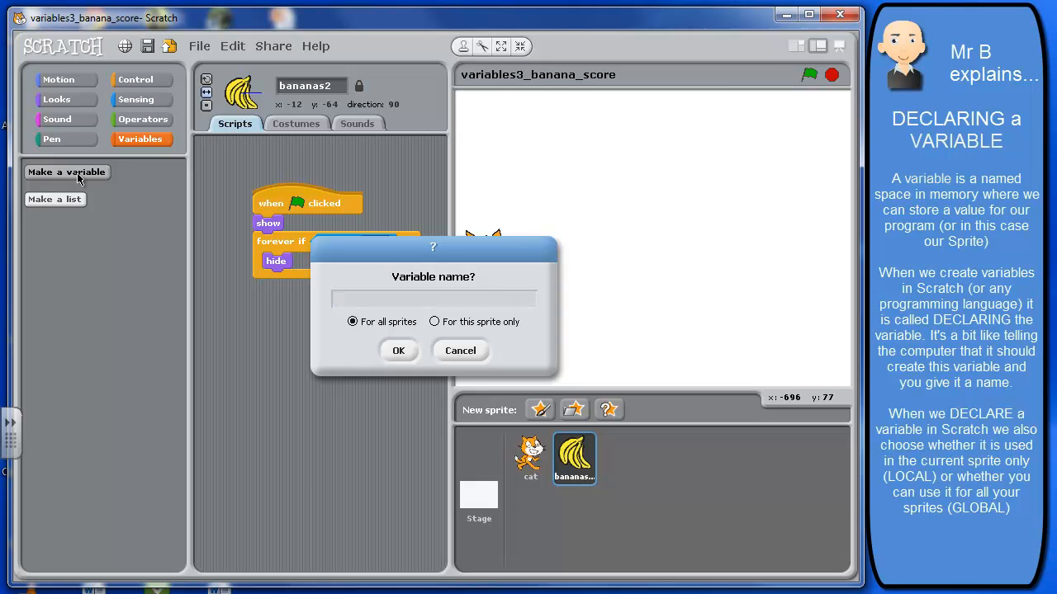
Enter the variable name score with the 'For all sprites' scope selected.
left_click(433, 298)
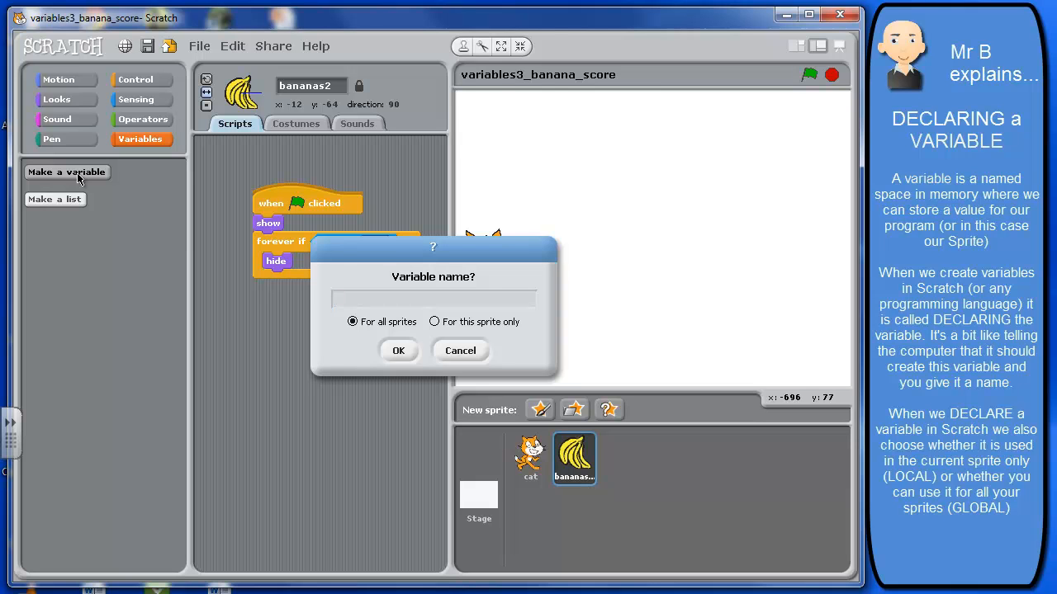
type("sca")
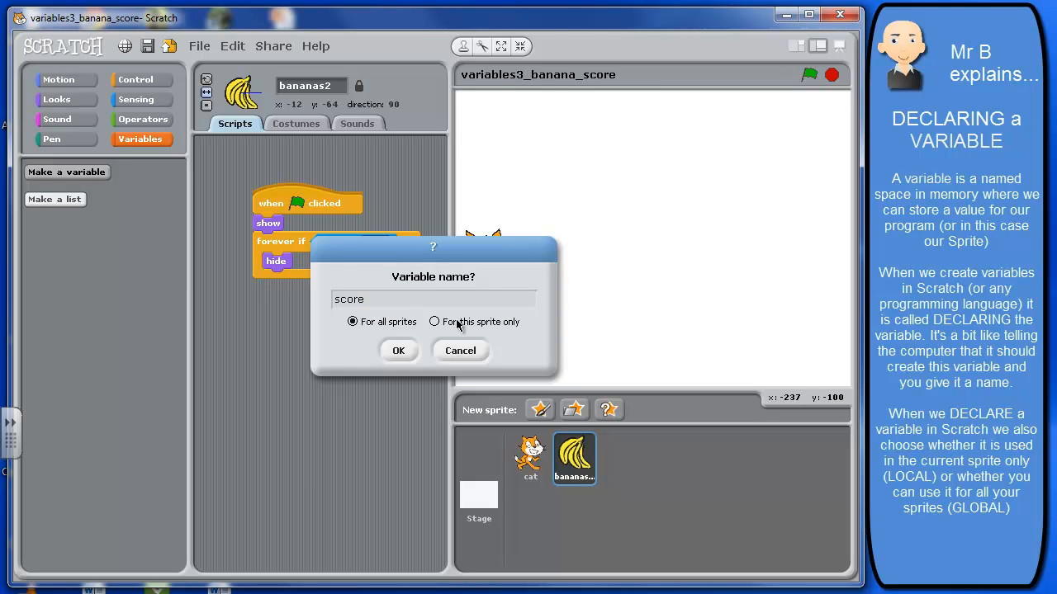
left_click(433, 299)
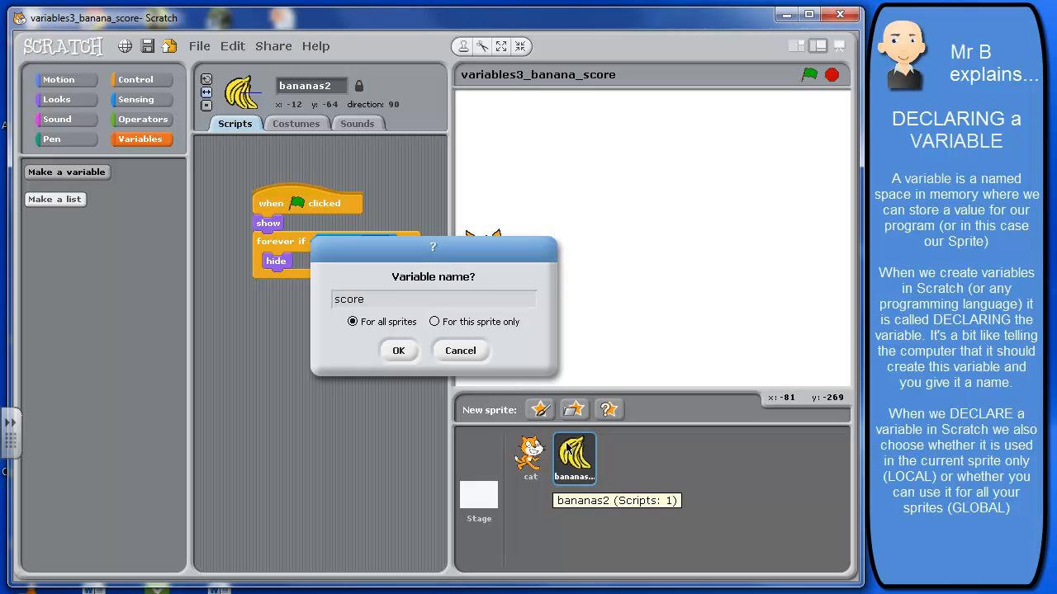
mouse_move(574, 459)
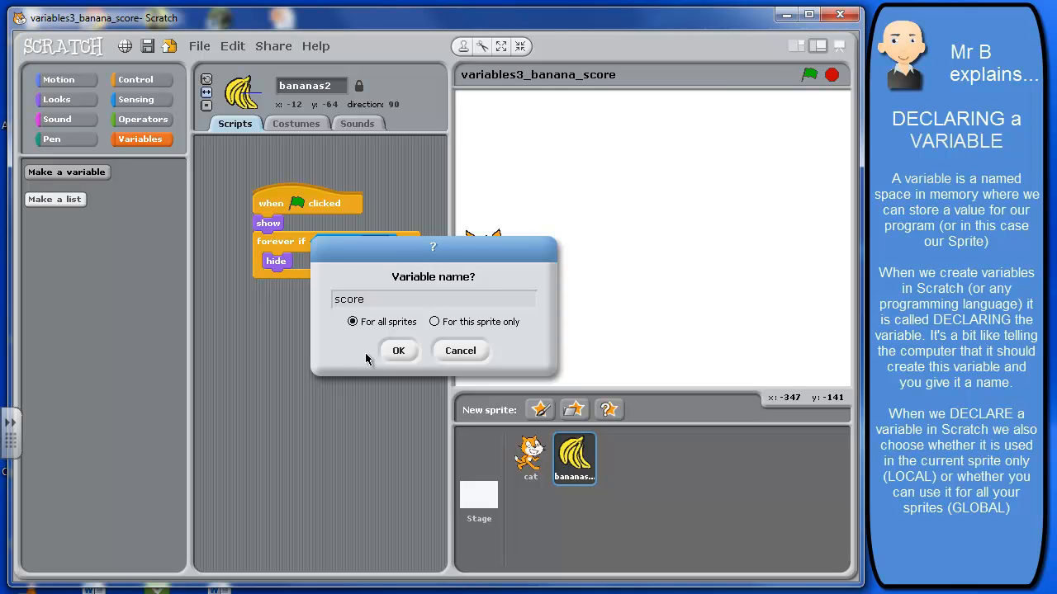
mouse_move(337, 310)
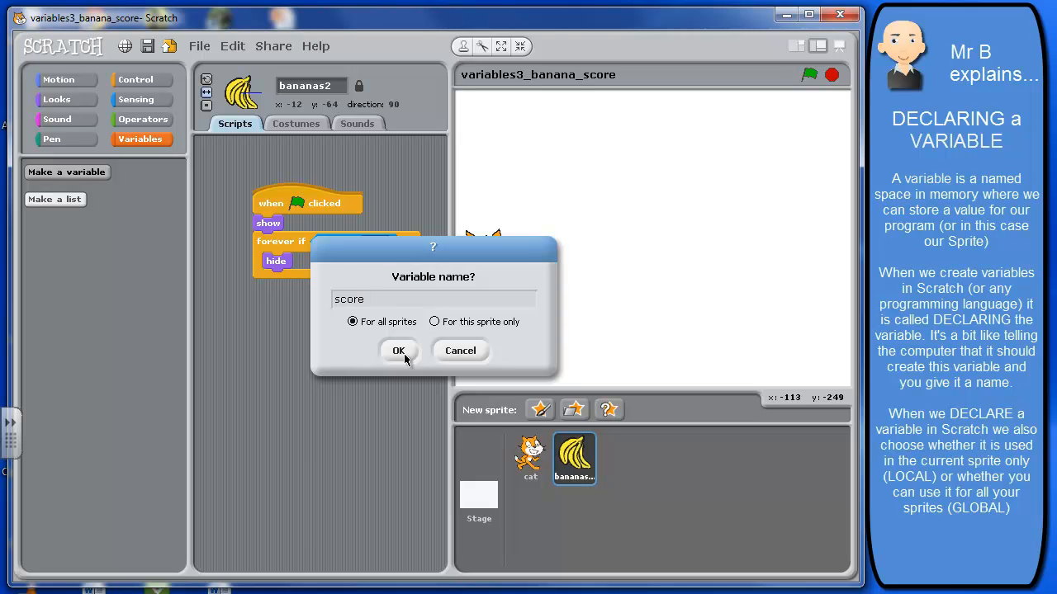
Confirm the score variable and toggle its stage readout off and back on.
left_click(399, 350)
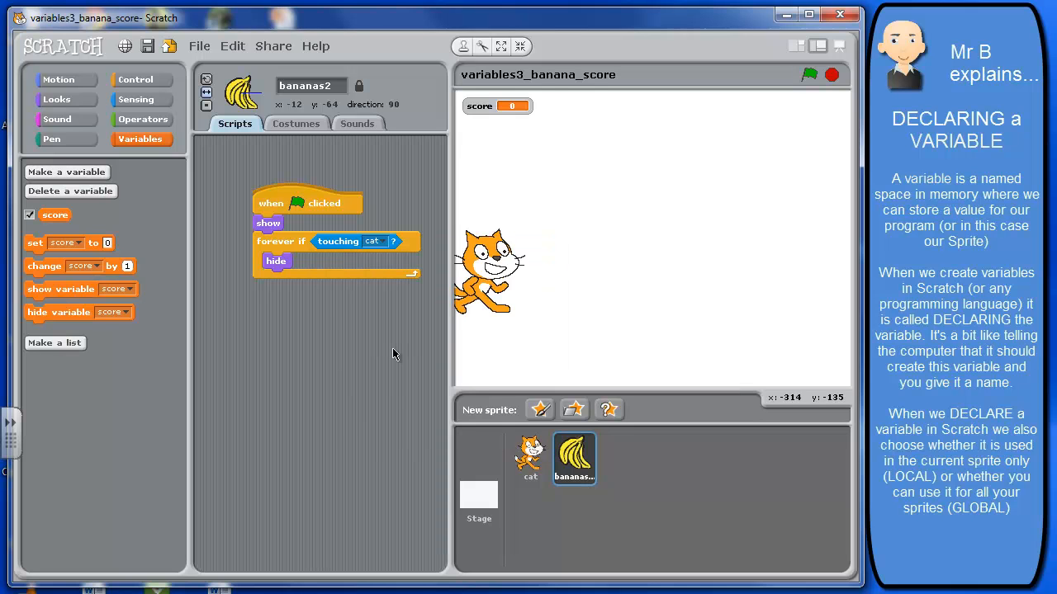
mouse_move(499, 137)
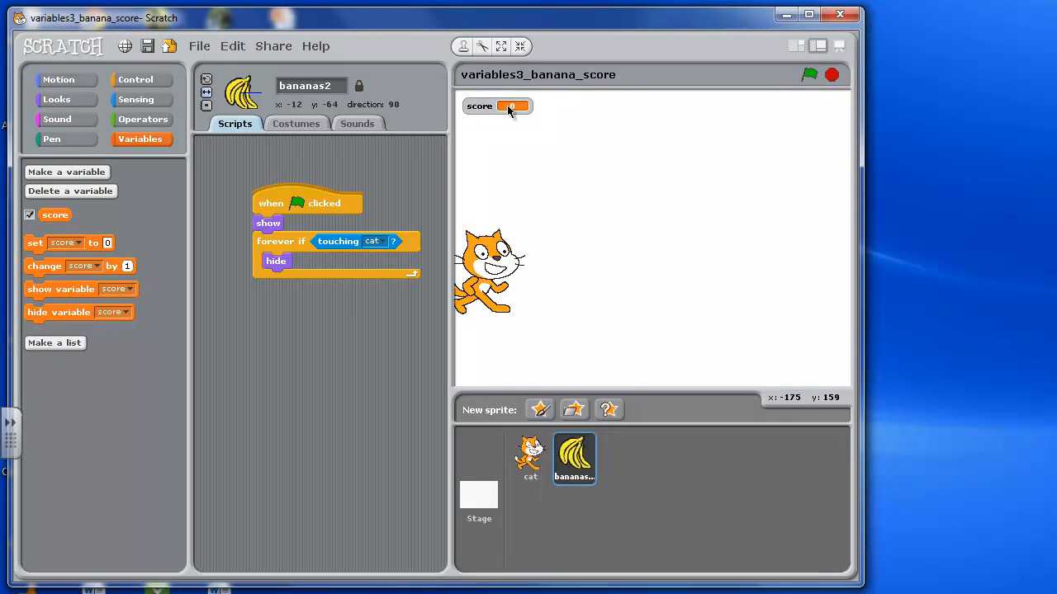
mouse_move(63, 257)
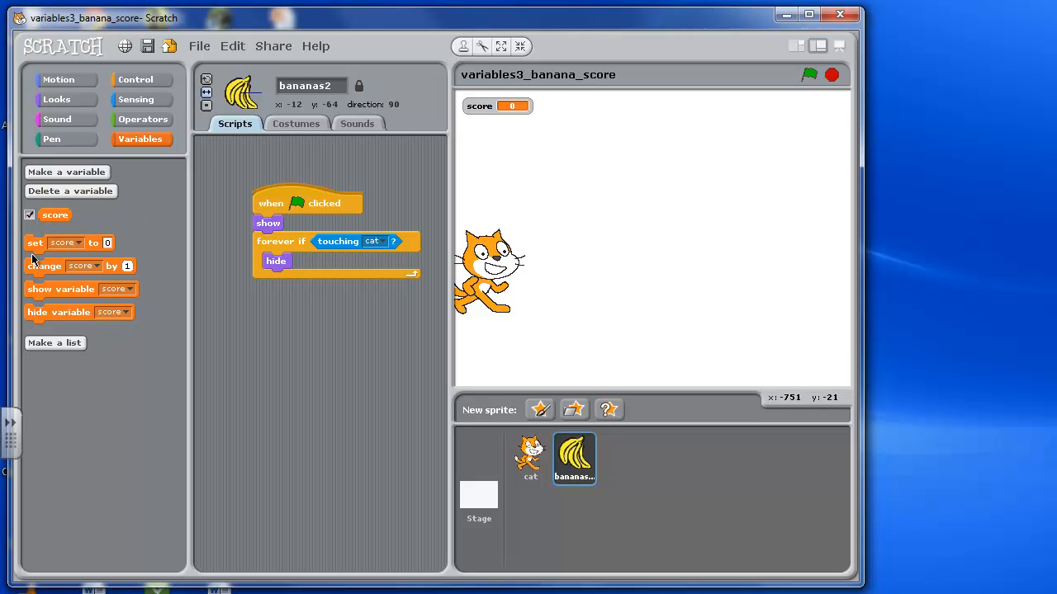
left_click(30, 215)
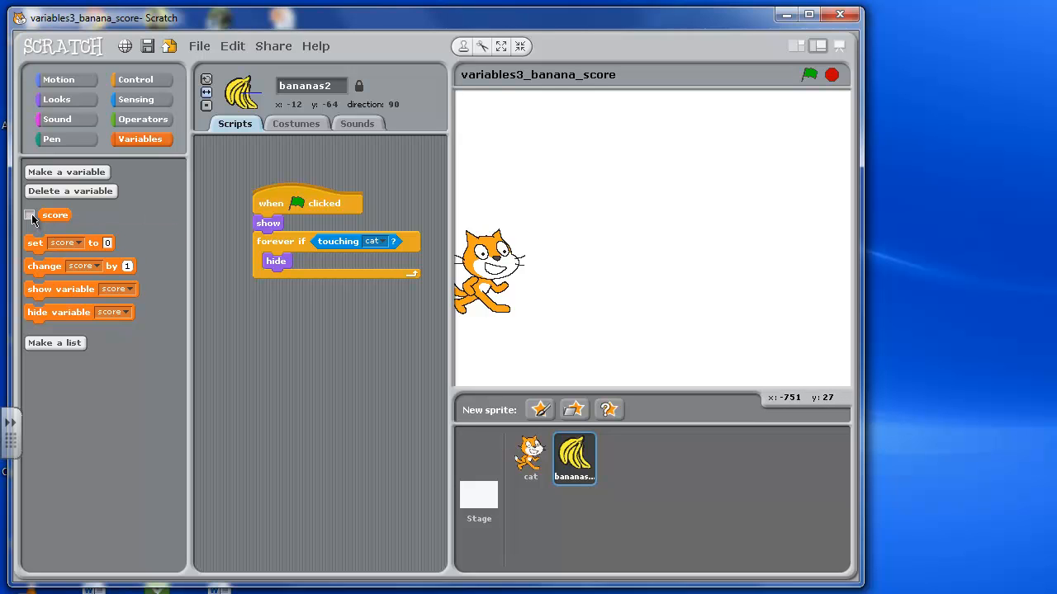
left_click(29, 214)
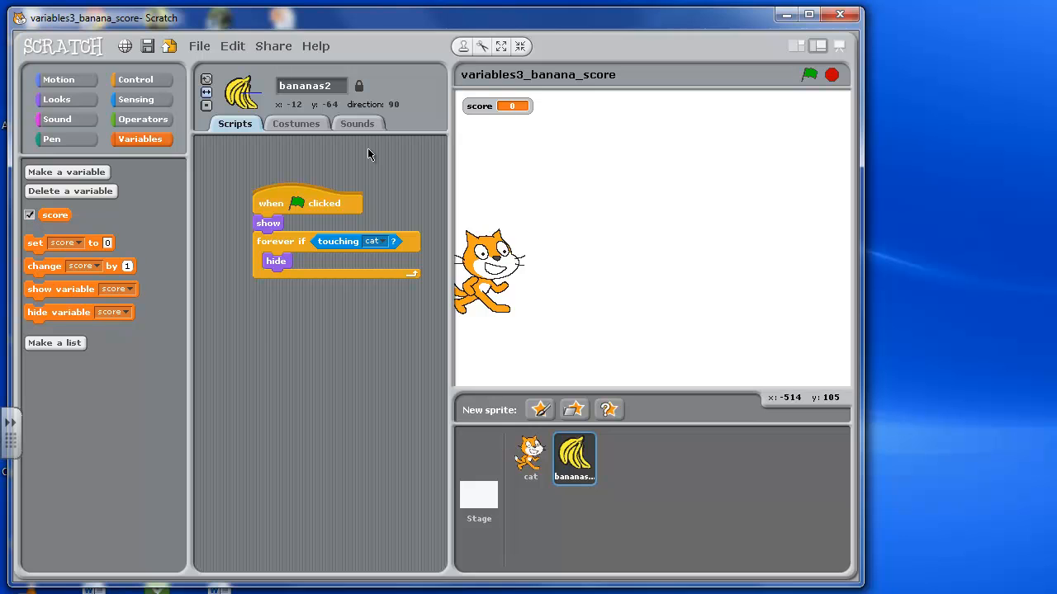
mouse_move(551, 123)
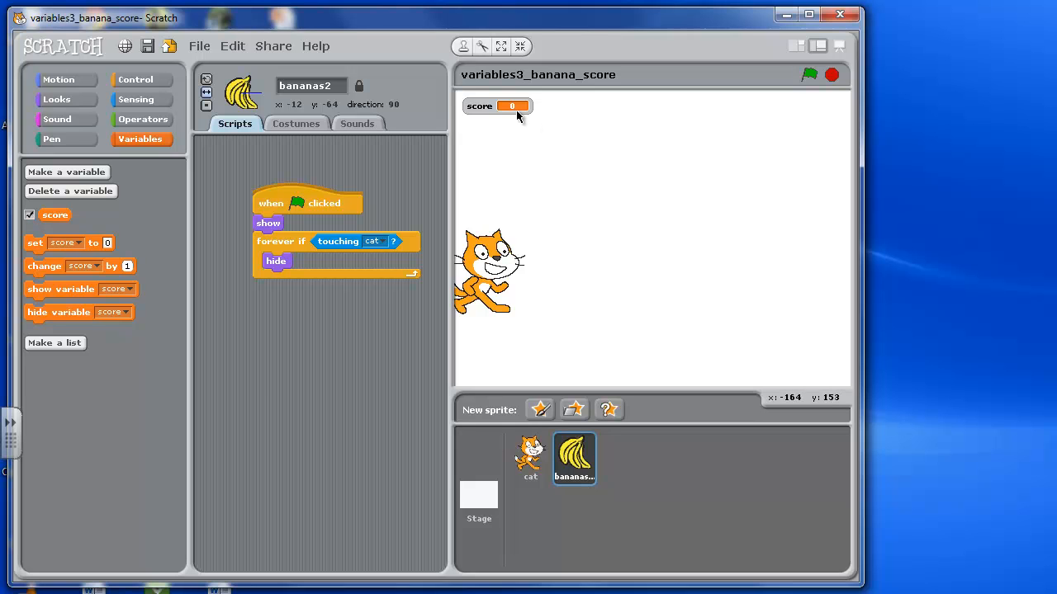
mouse_move(545, 195)
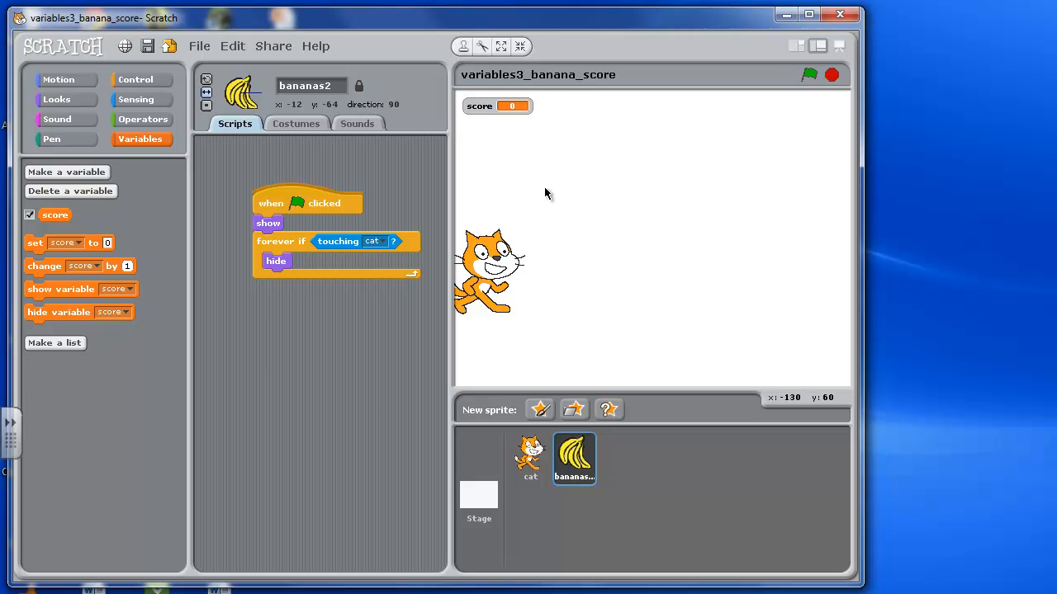
mouse_move(472, 119)
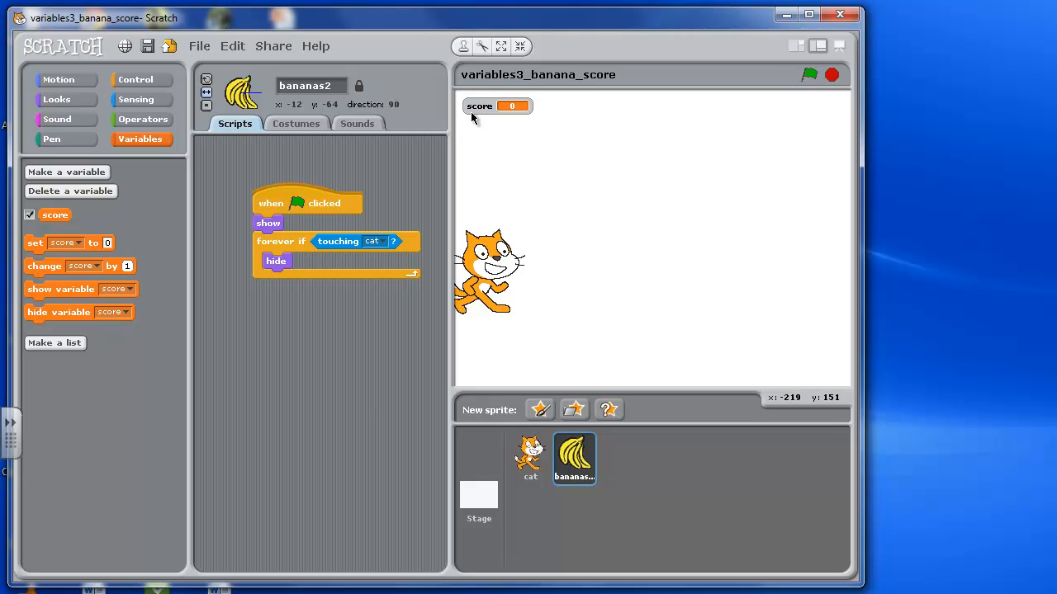
mouse_move(322, 206)
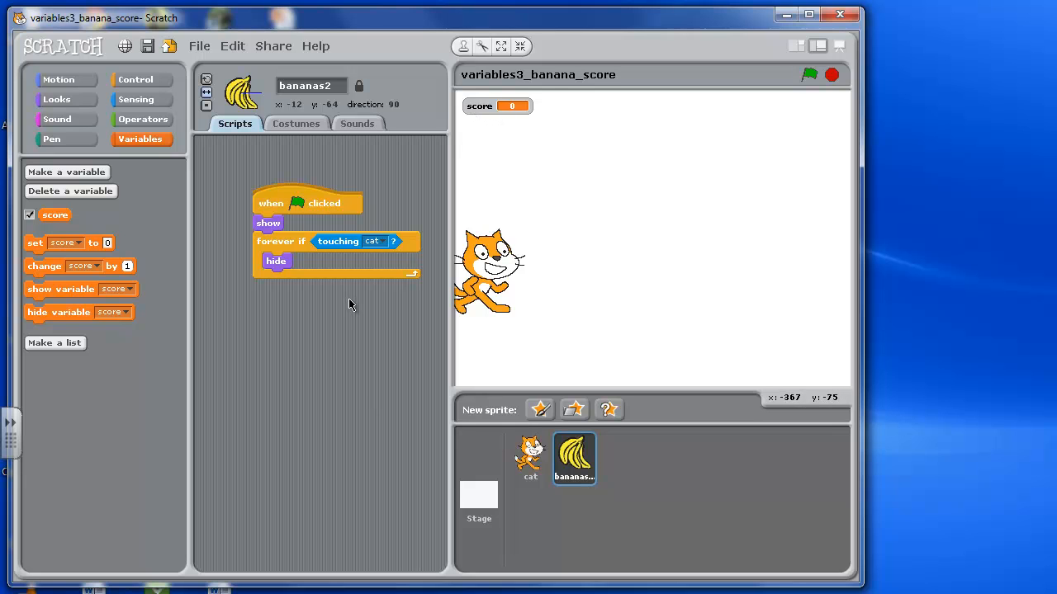
mouse_move(367, 317)
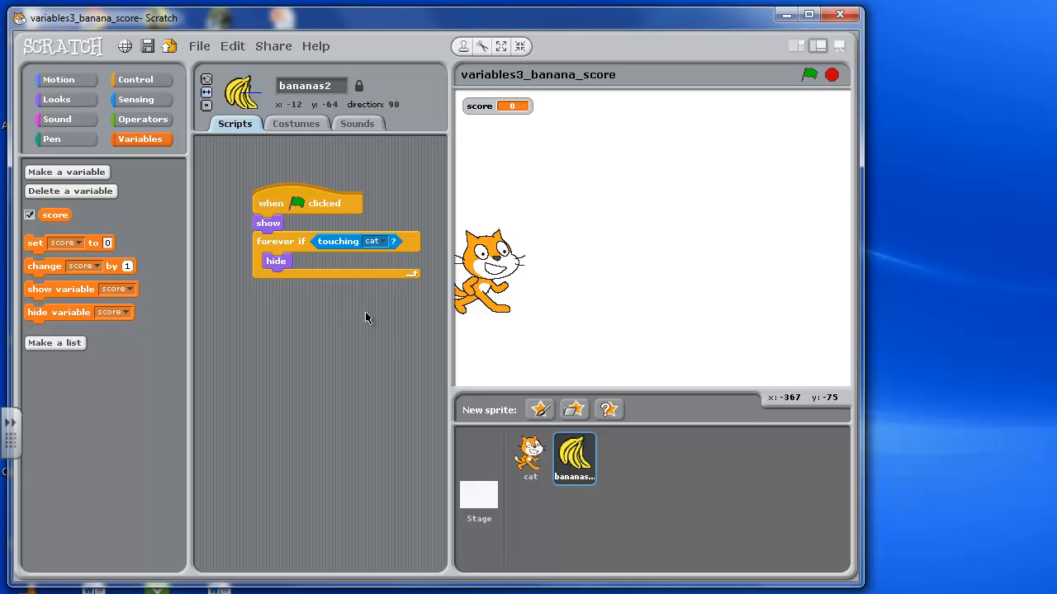
mouse_move(372, 302)
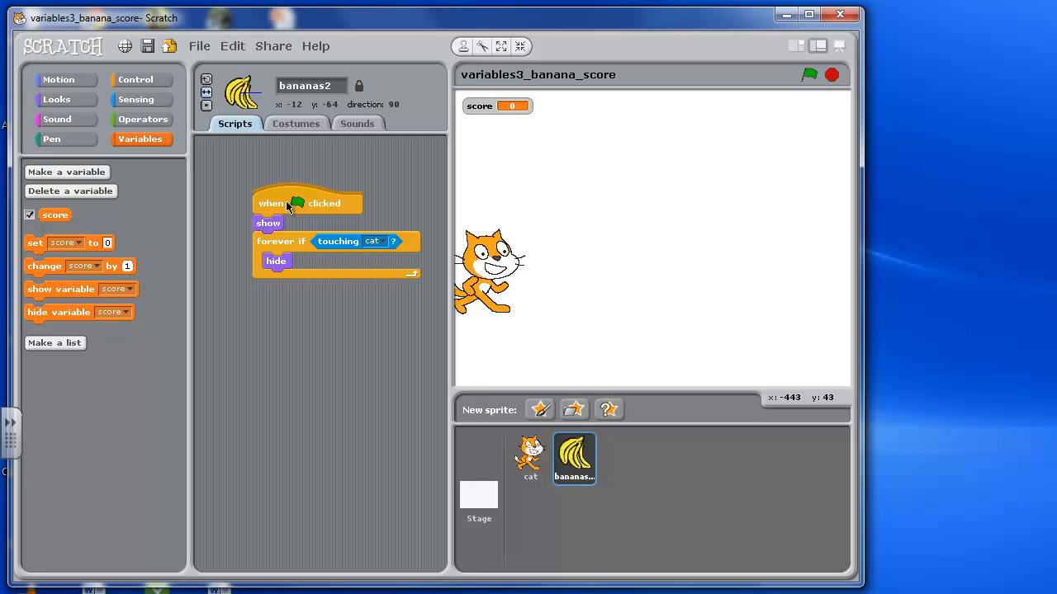
mouse_move(300, 208)
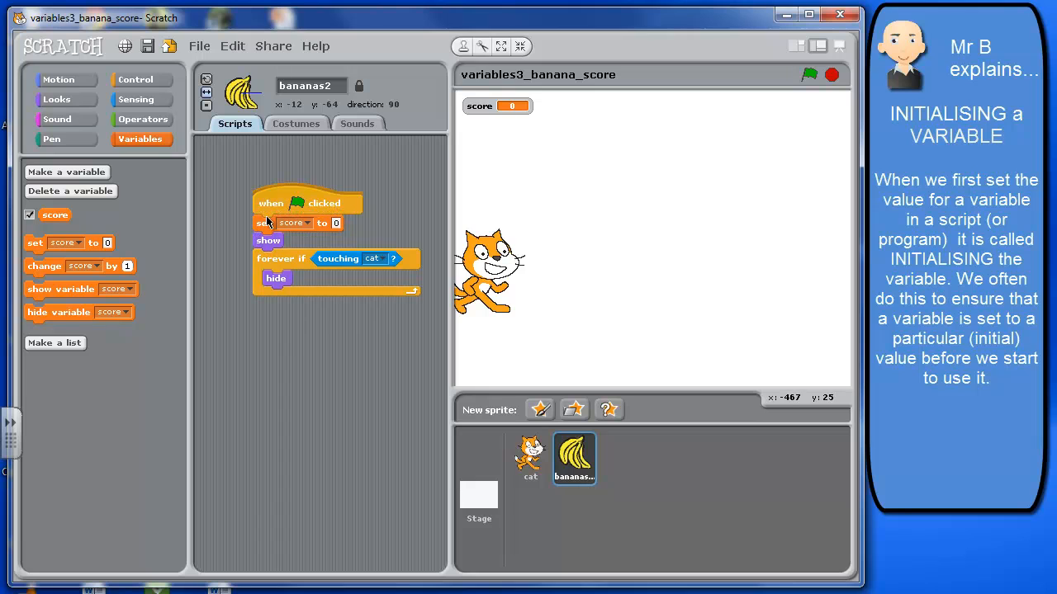
mouse_move(350, 243)
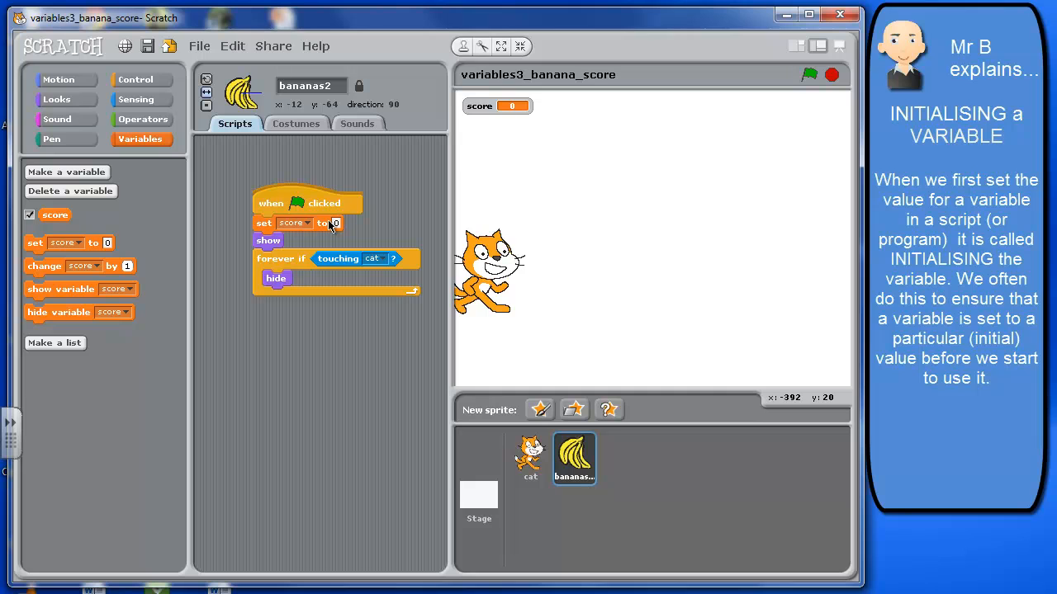
mouse_move(136, 301)
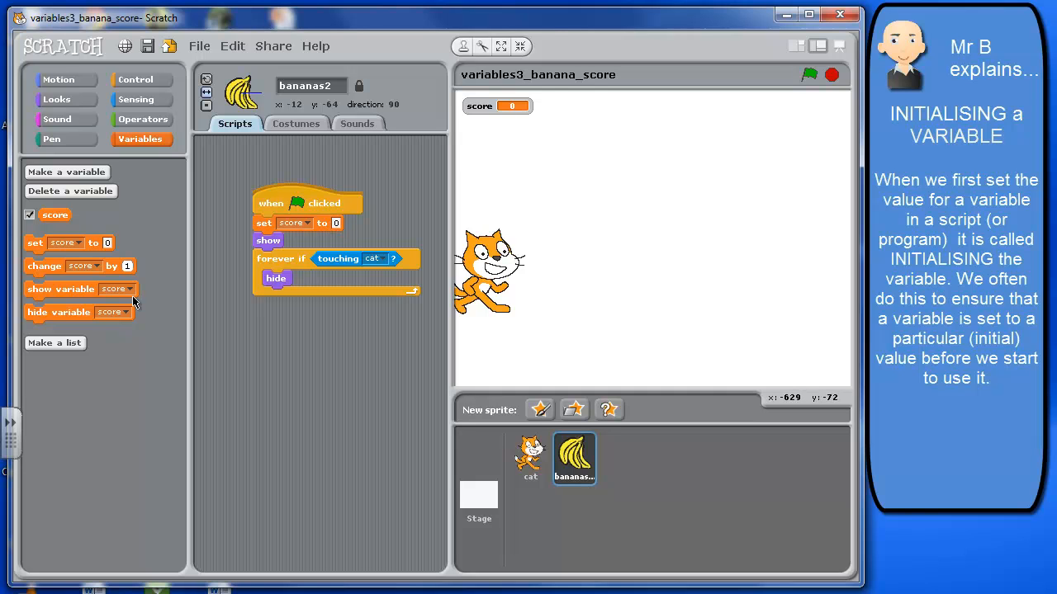
mouse_move(306, 258)
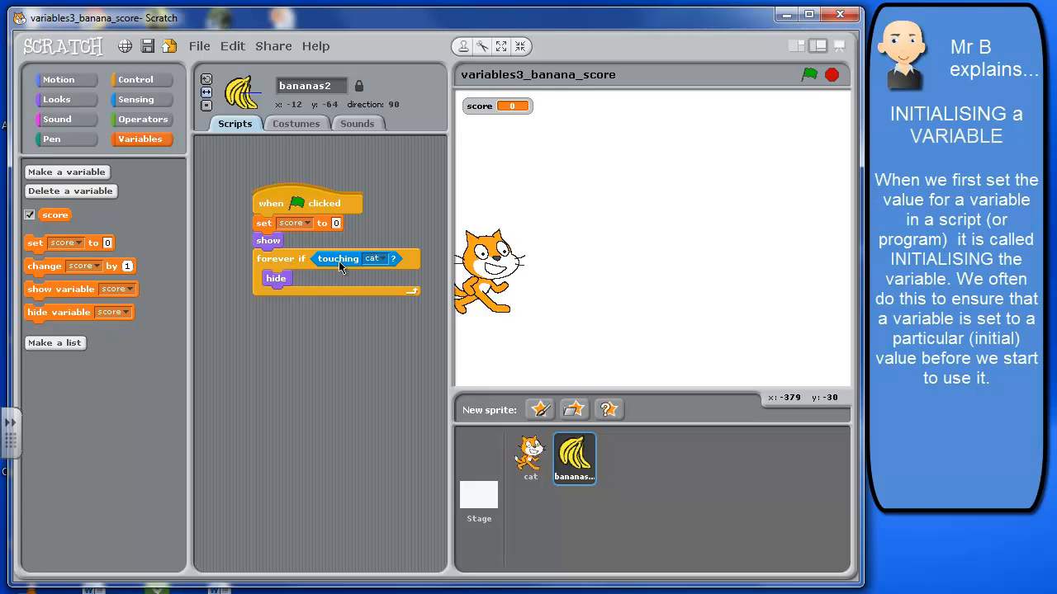
mouse_move(449, 353)
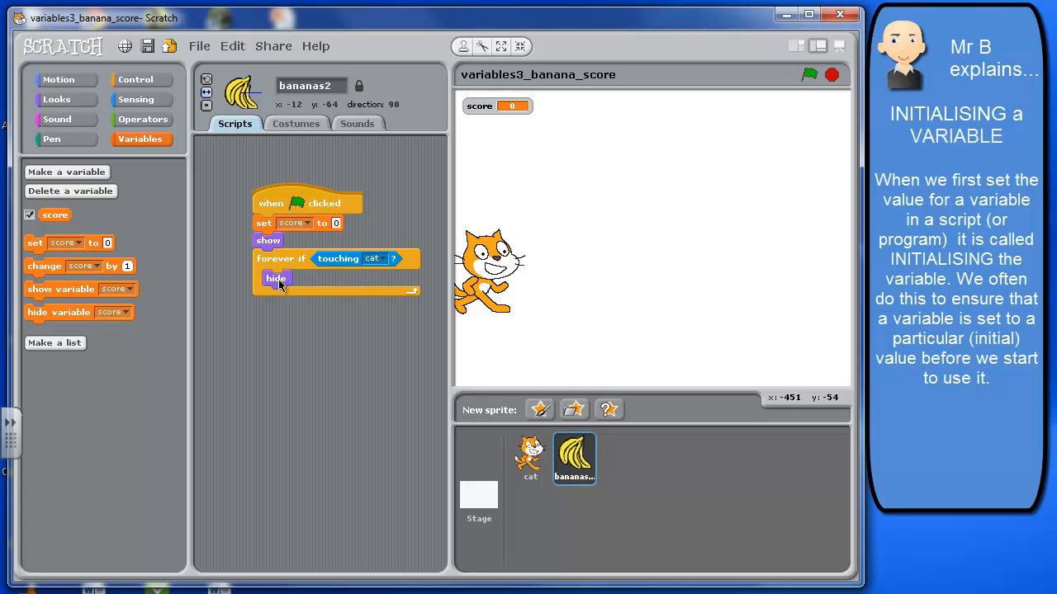
mouse_move(162, 398)
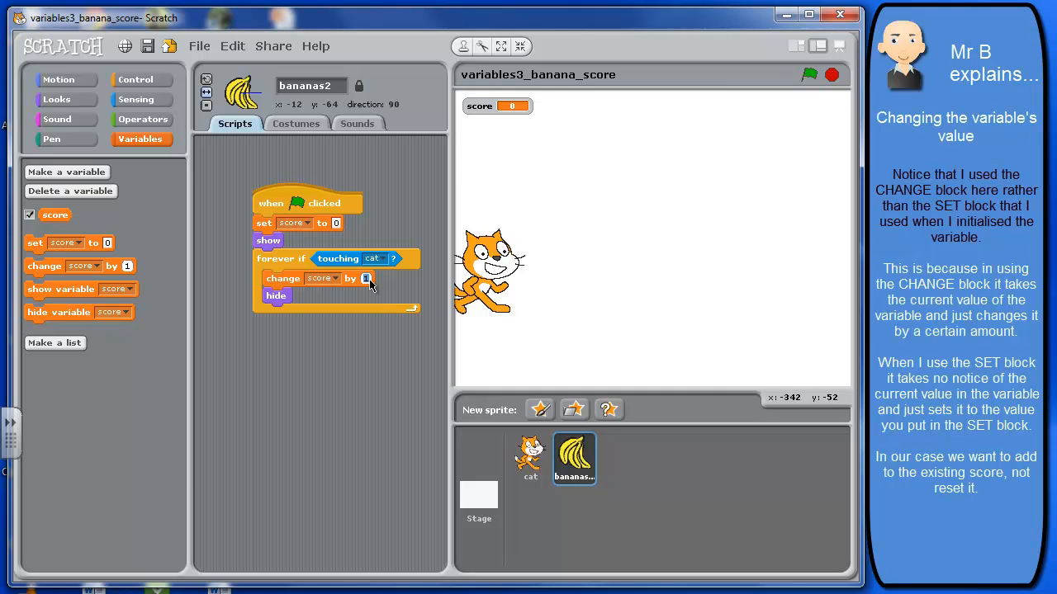
Add a change score by 1 block before hide inside the banana's touching-cat loop.
type("0")
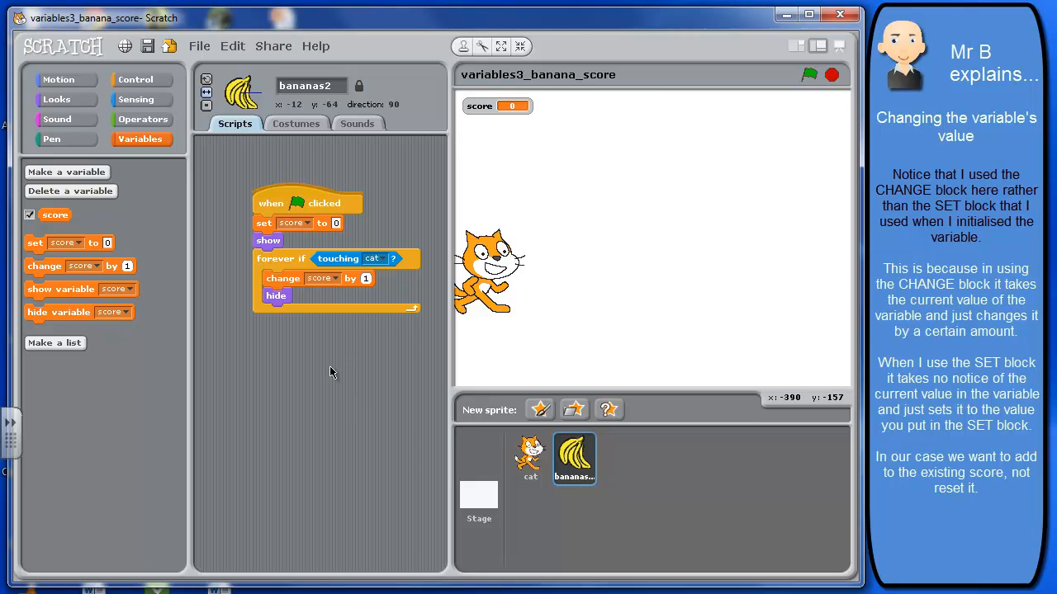
mouse_move(330, 369)
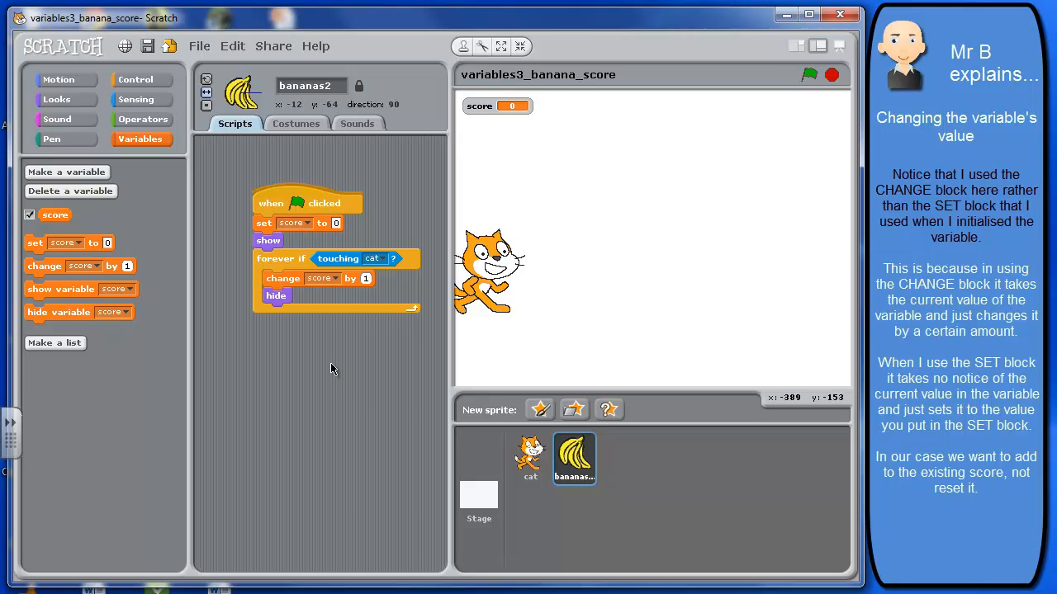
mouse_move(745, 164)
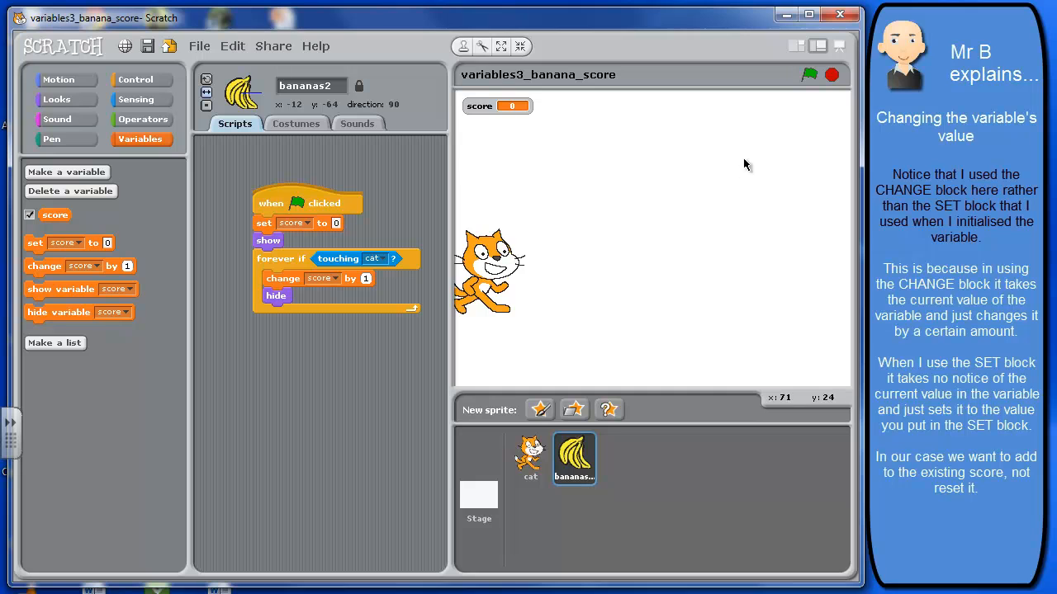
mouse_move(812, 76)
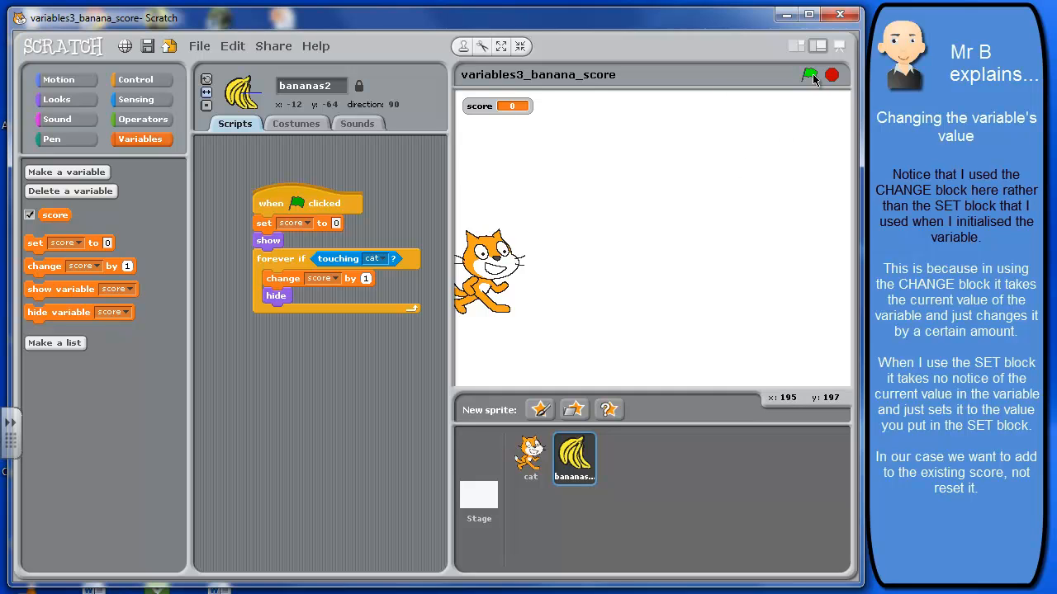
Run the game so the cat collects the banana and the score counter increments.
left_click(809, 76)
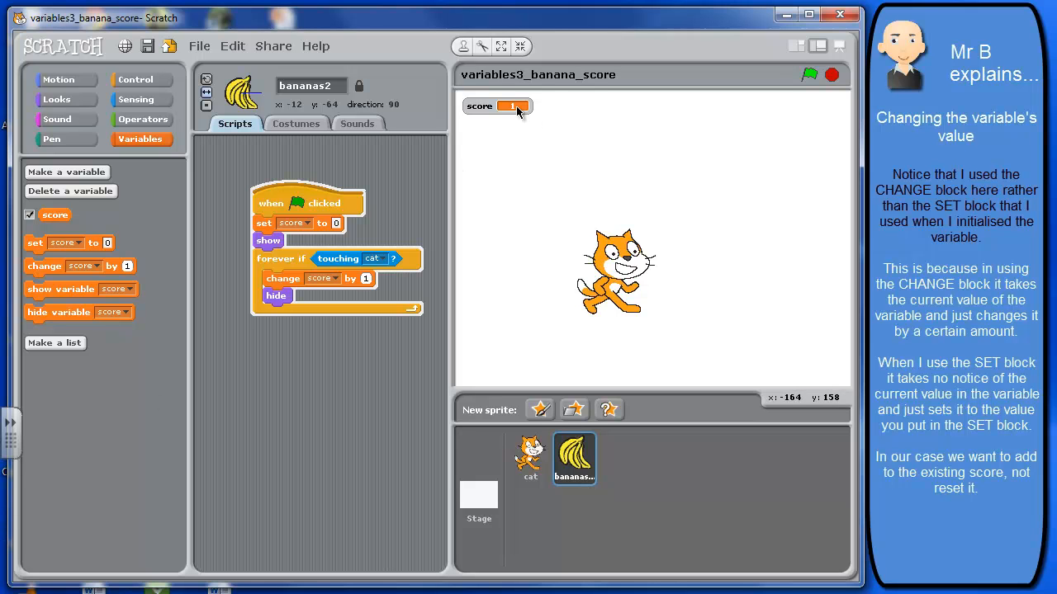
mouse_move(634, 447)
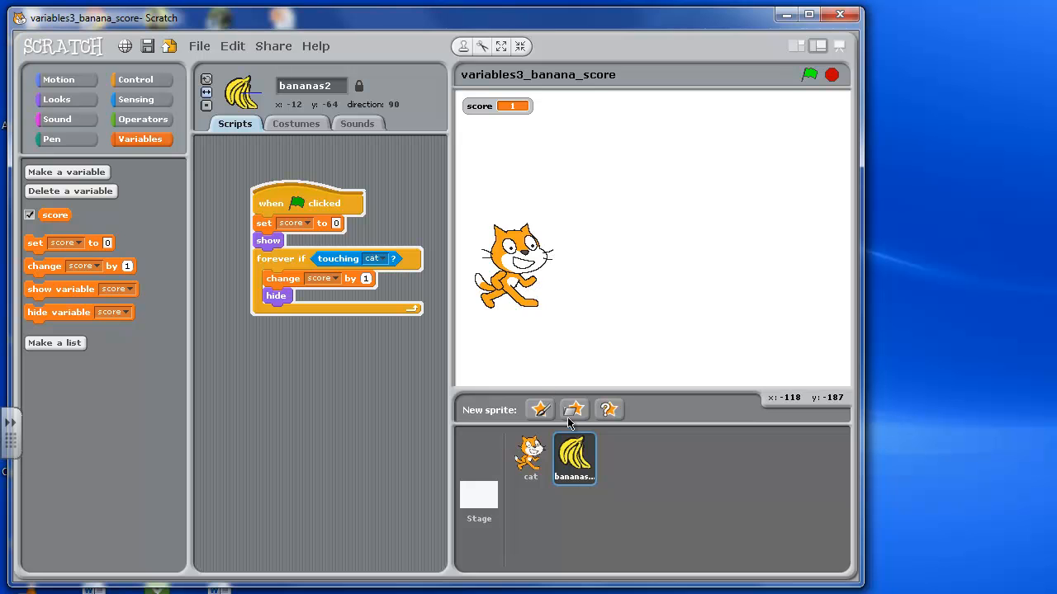
mouse_move(574, 459)
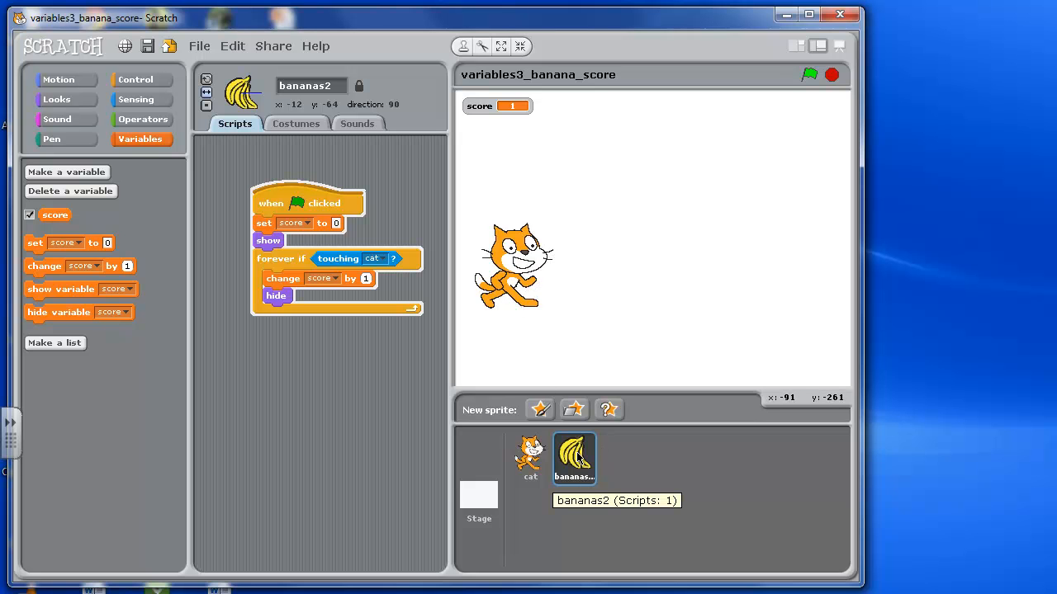
Duplicate the bananas2 sprite, then run the game so the cat collects both bananas.
right_click(575, 459)
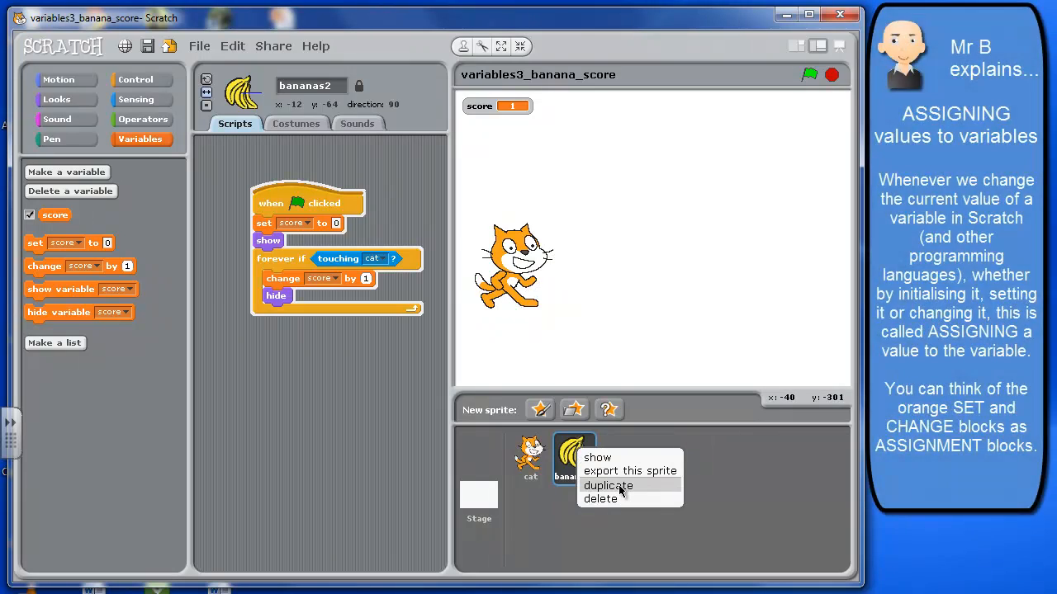
left_click(608, 485)
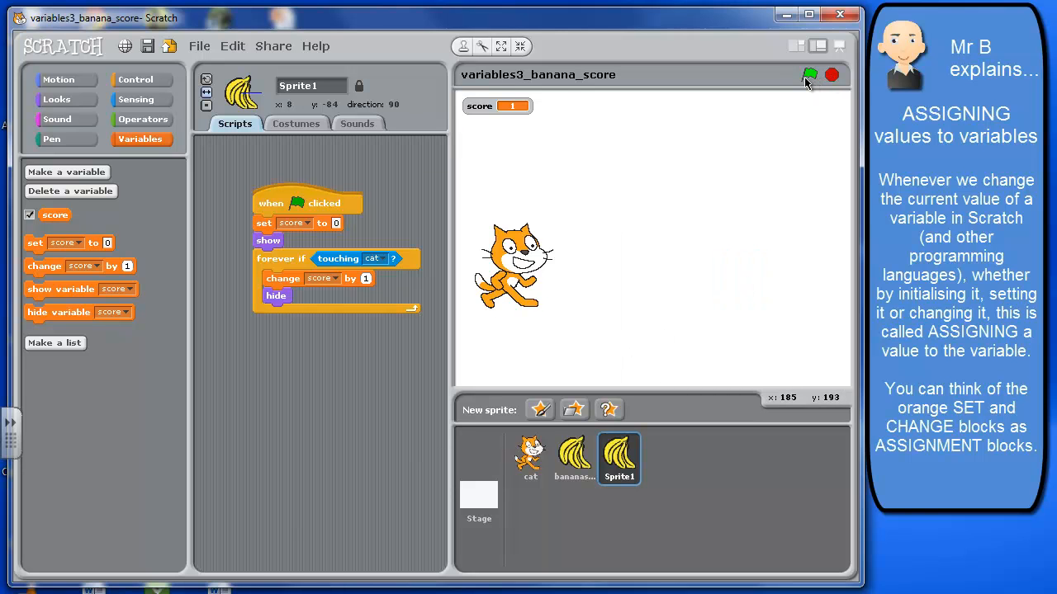
left_click(809, 76)
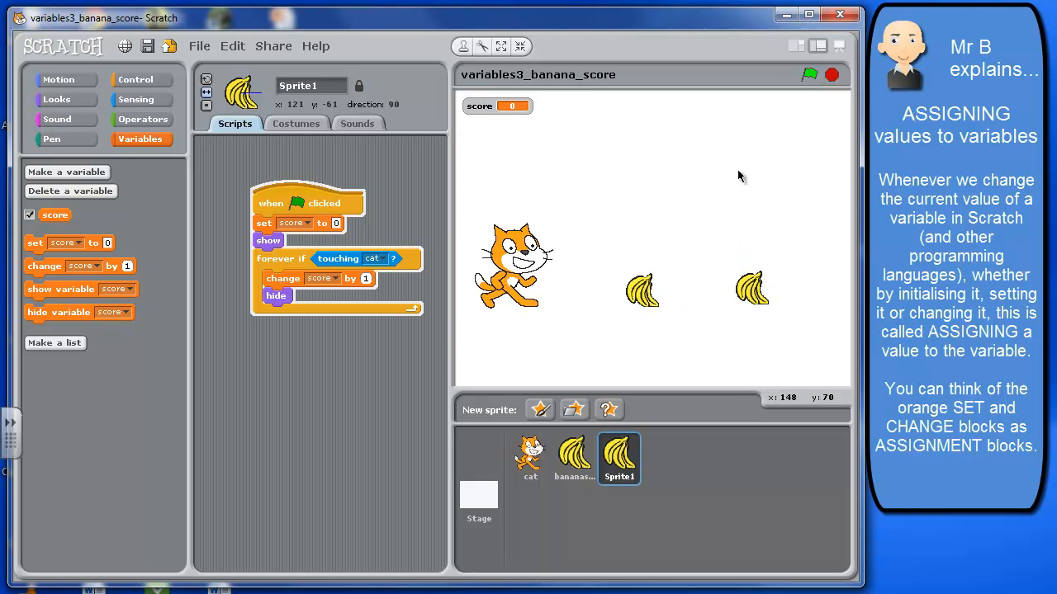
mouse_move(479, 377)
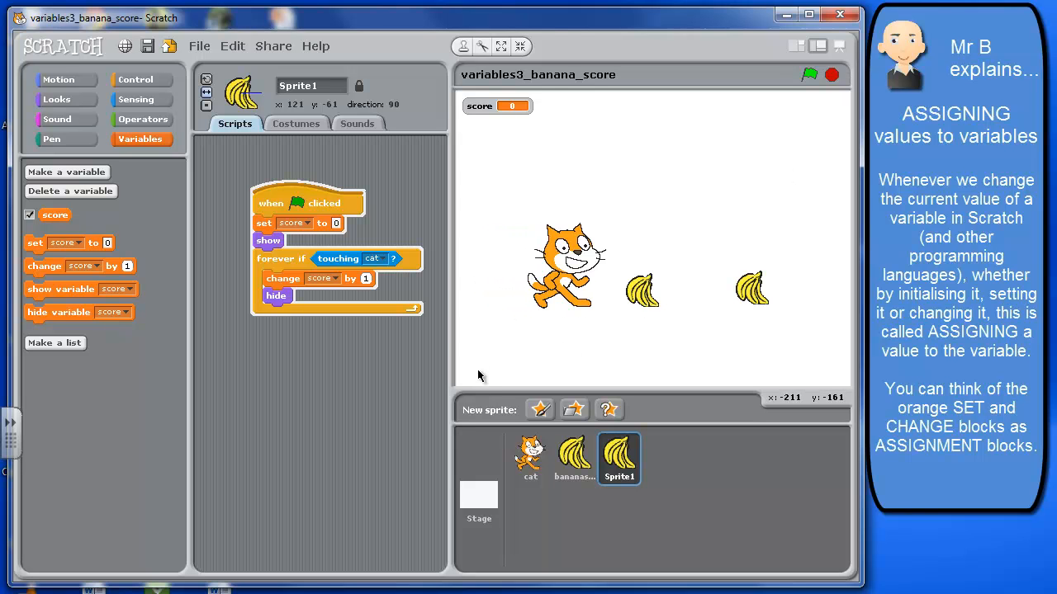
left_click(809, 75)
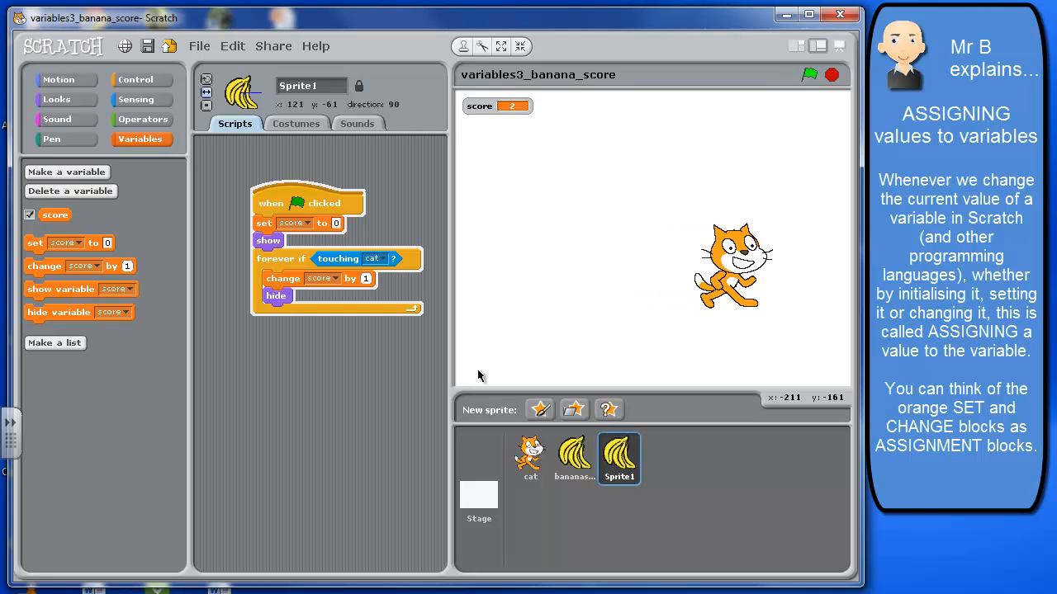
mouse_move(588, 470)
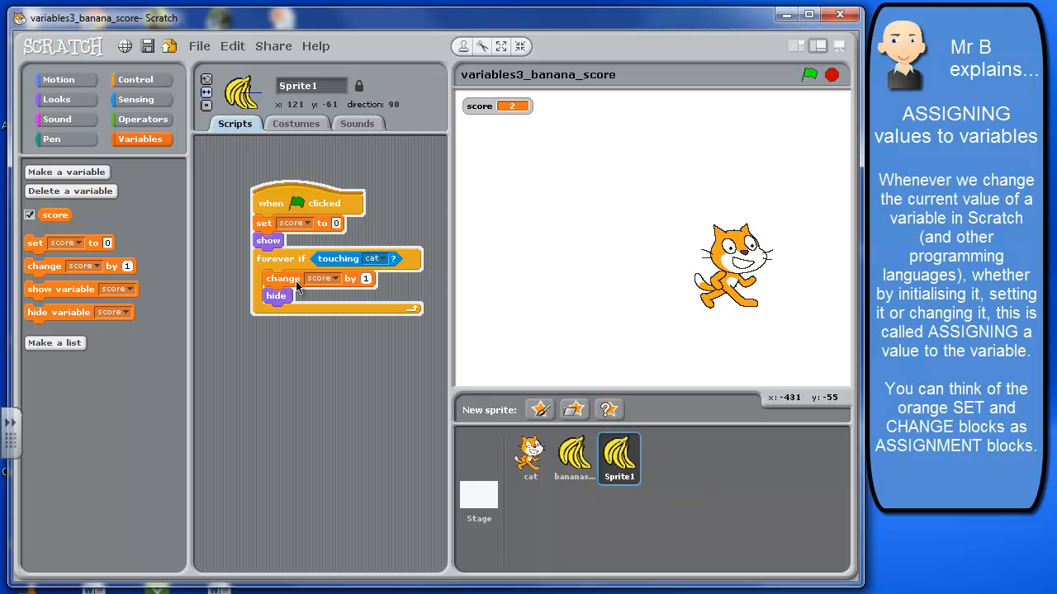
mouse_move(515, 112)
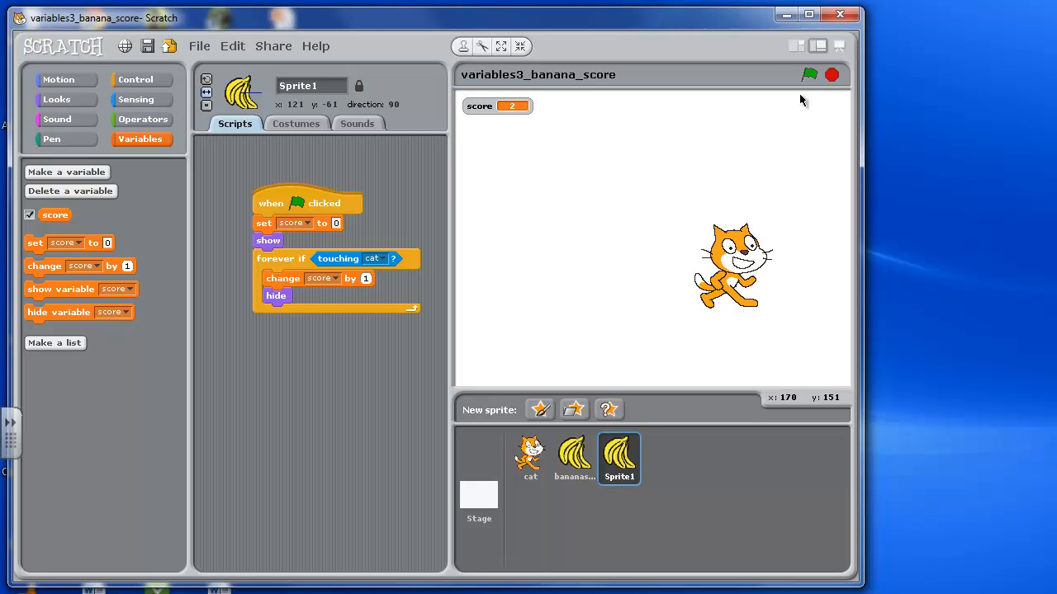
Drag the cat back to the stage's left side and restart the game.
left_click_drag(735, 264, 608, 294)
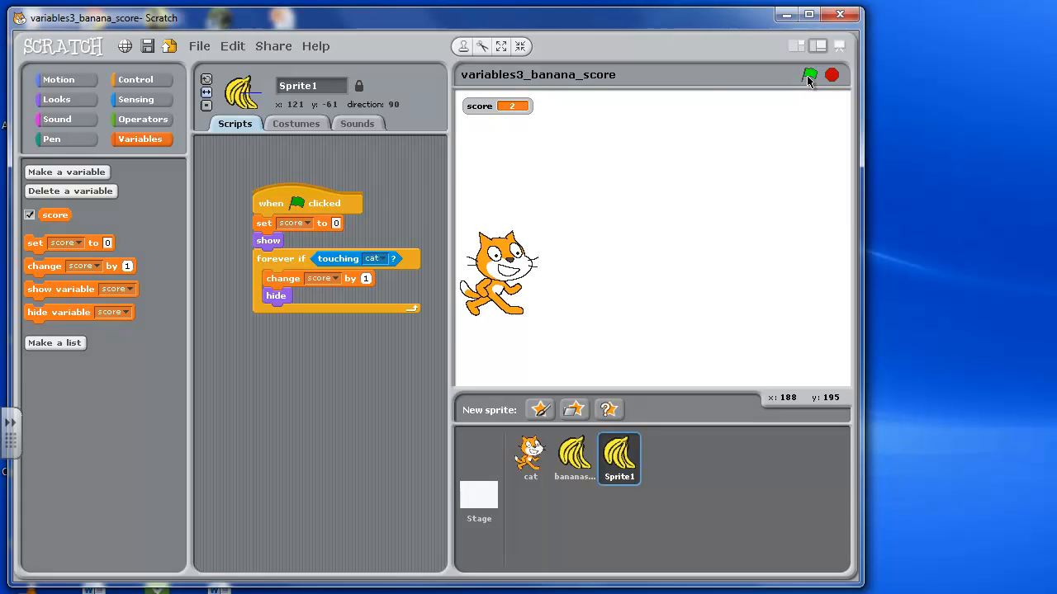
left_click(809, 76)
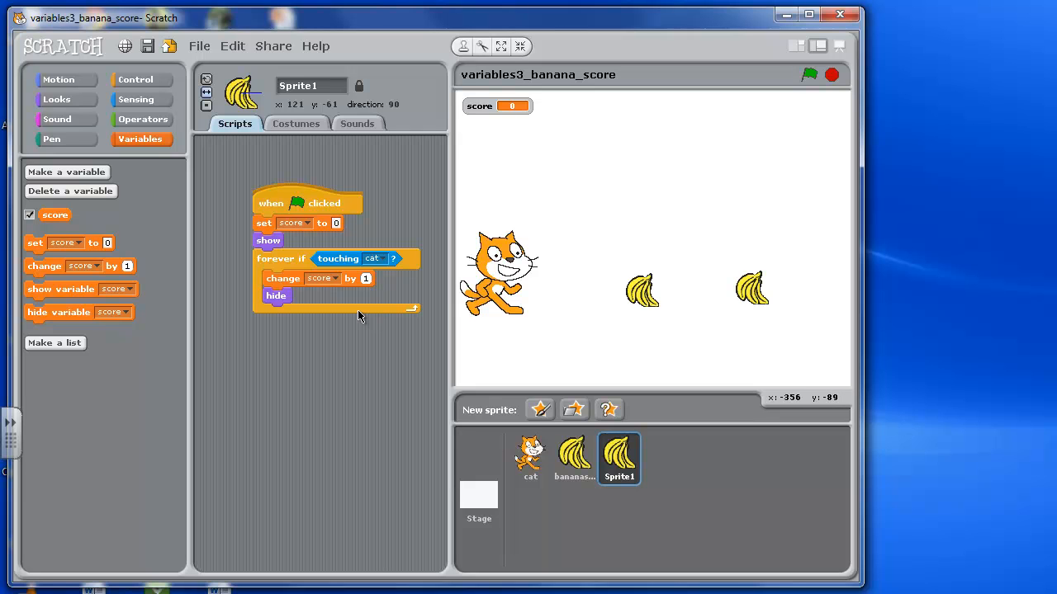
mouse_move(652, 305)
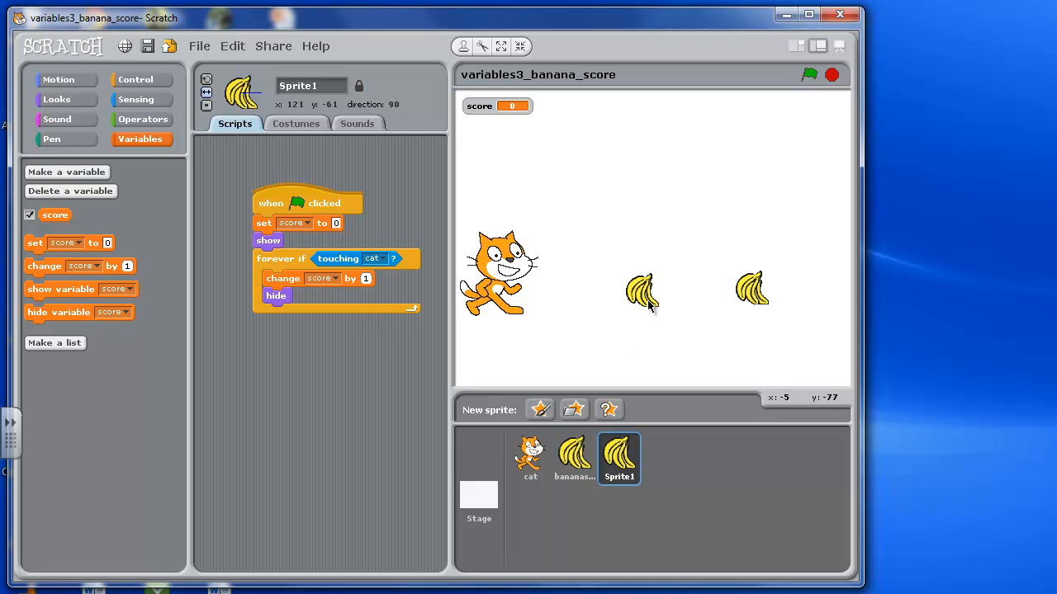
mouse_move(651, 304)
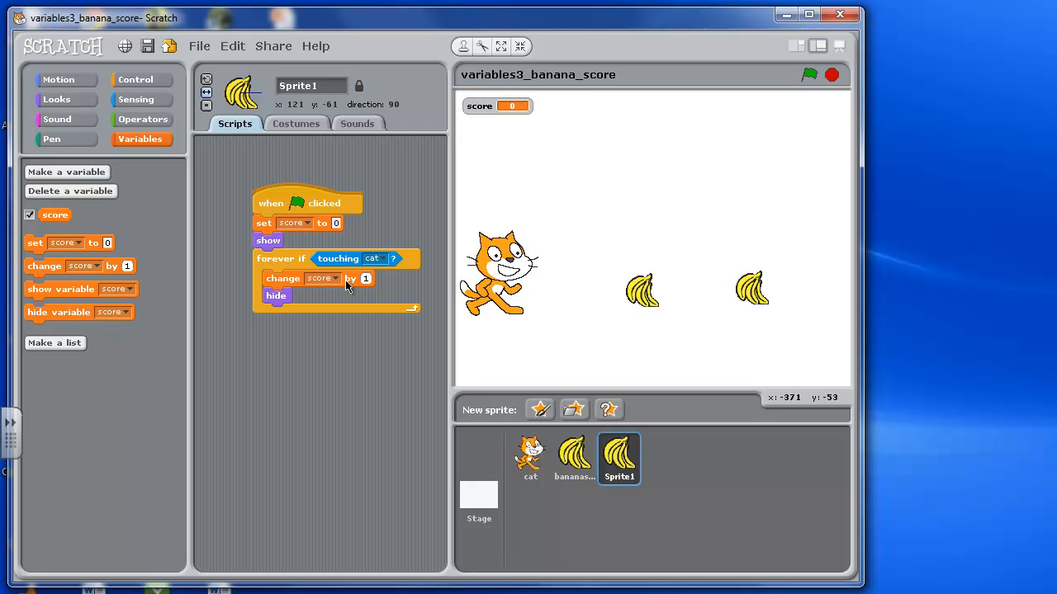
mouse_move(366, 284)
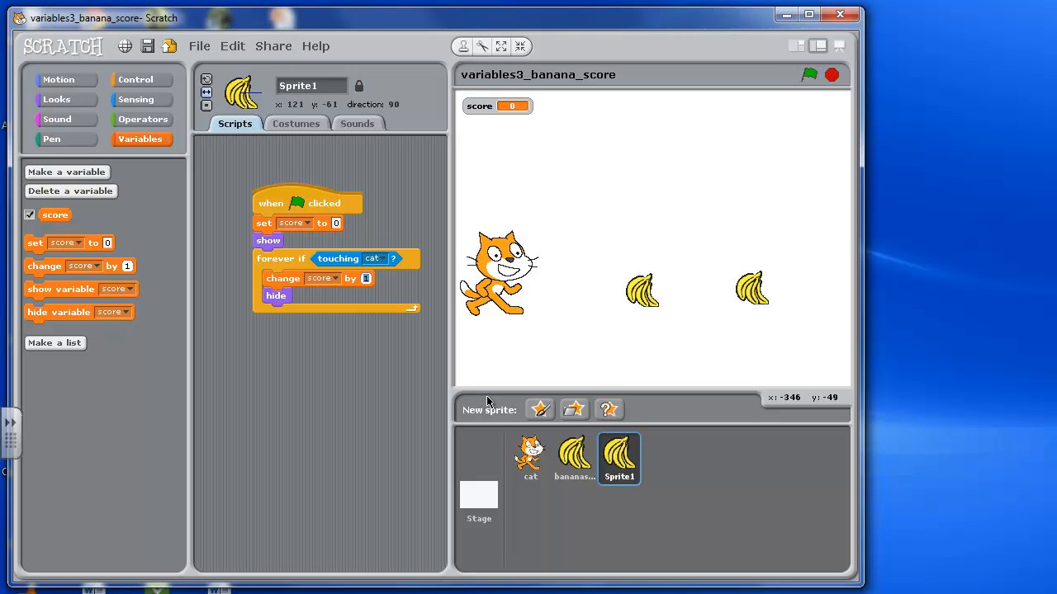
Select the bananas2 sprite to display its score-reset and collect script.
left_click(573, 459)
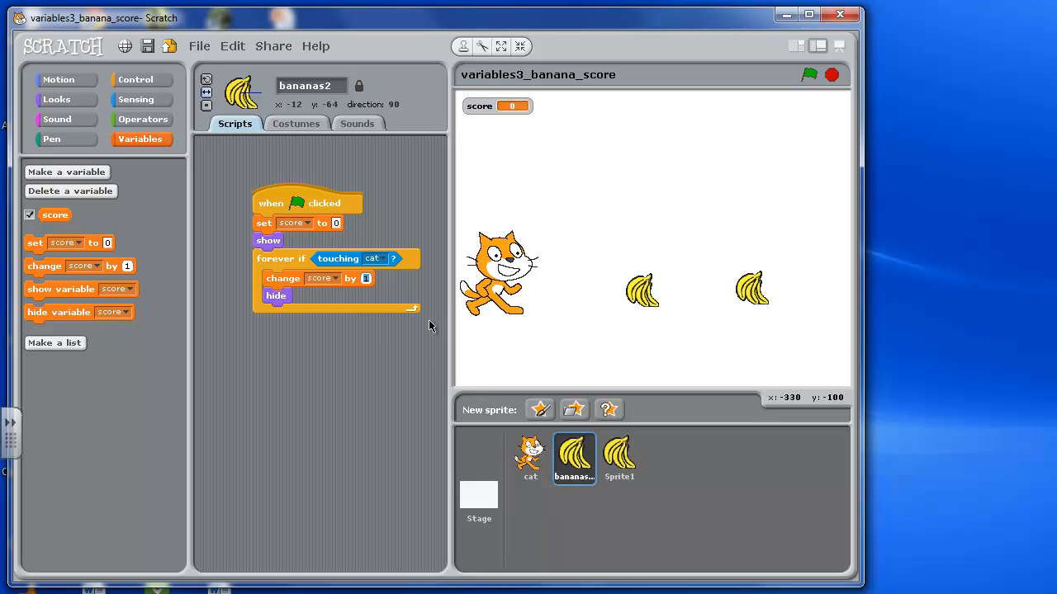
mouse_move(421, 391)
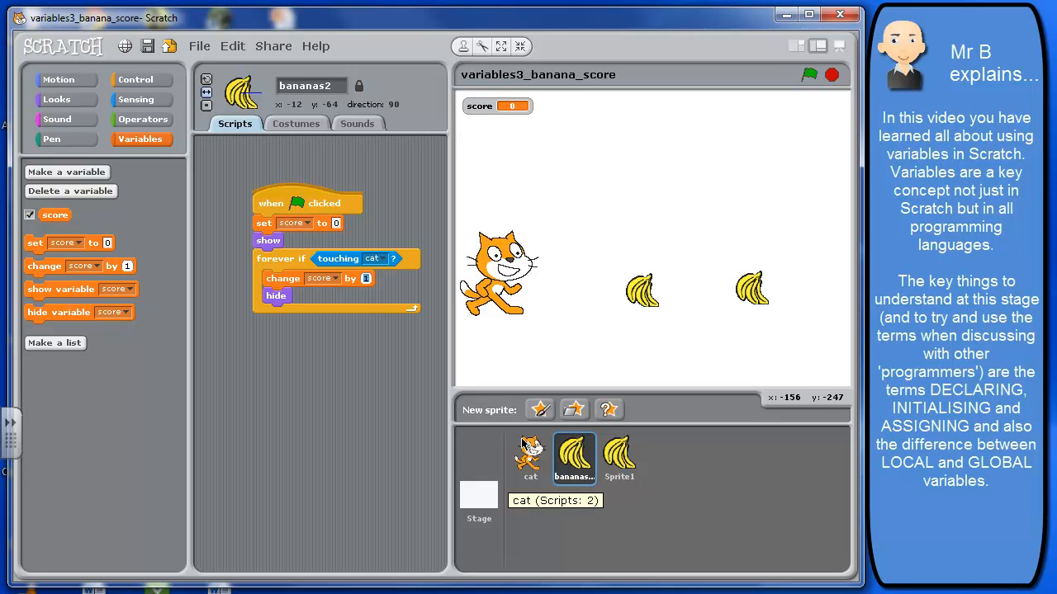
Select the cat sprite and set its left-arrow script to move -2 steps.
left_click(529, 459)
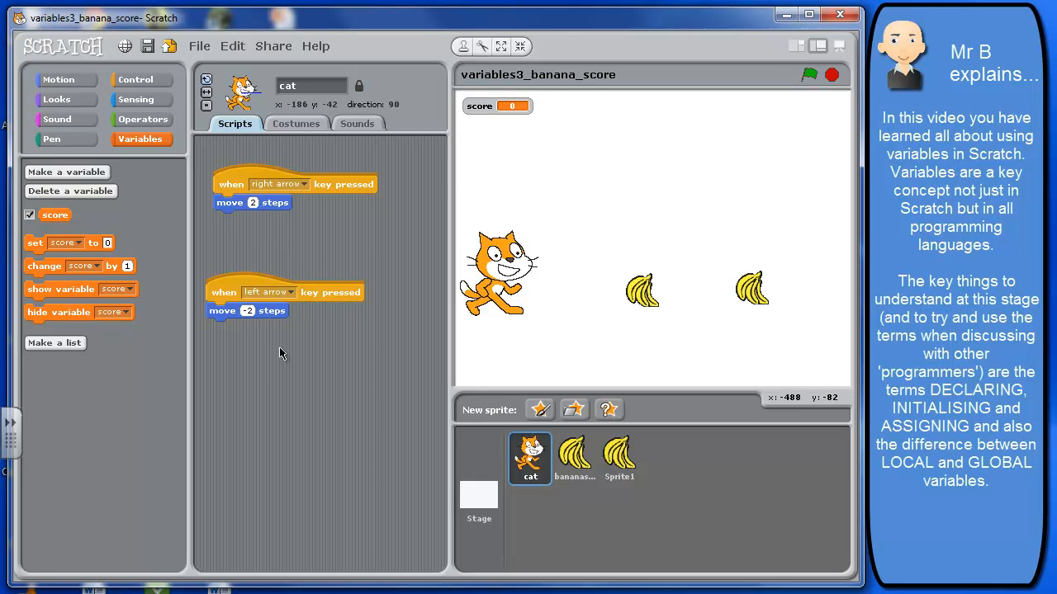
mouse_move(266, 342)
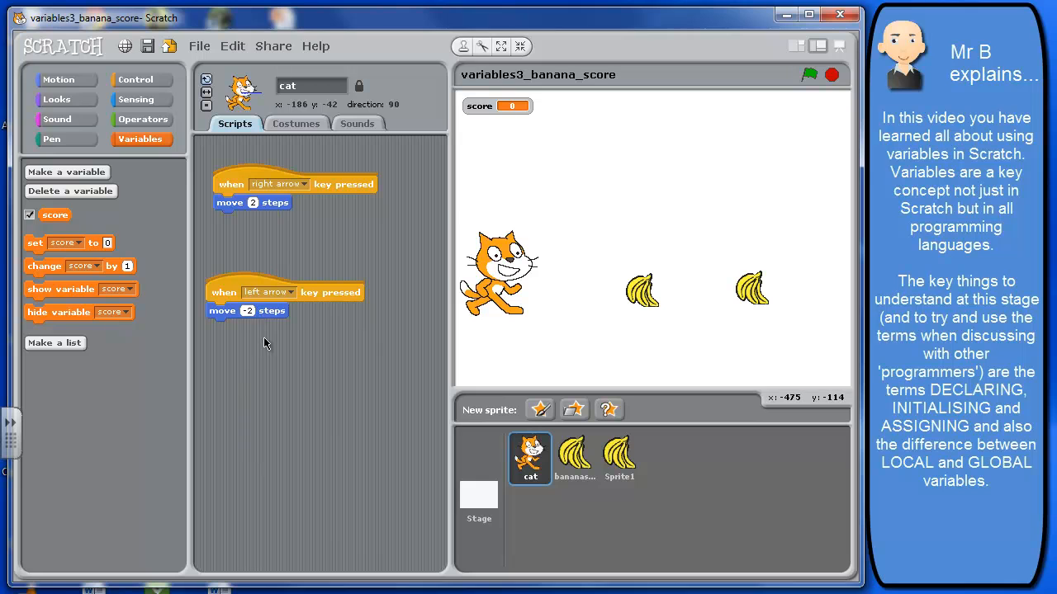
mouse_move(268, 350)
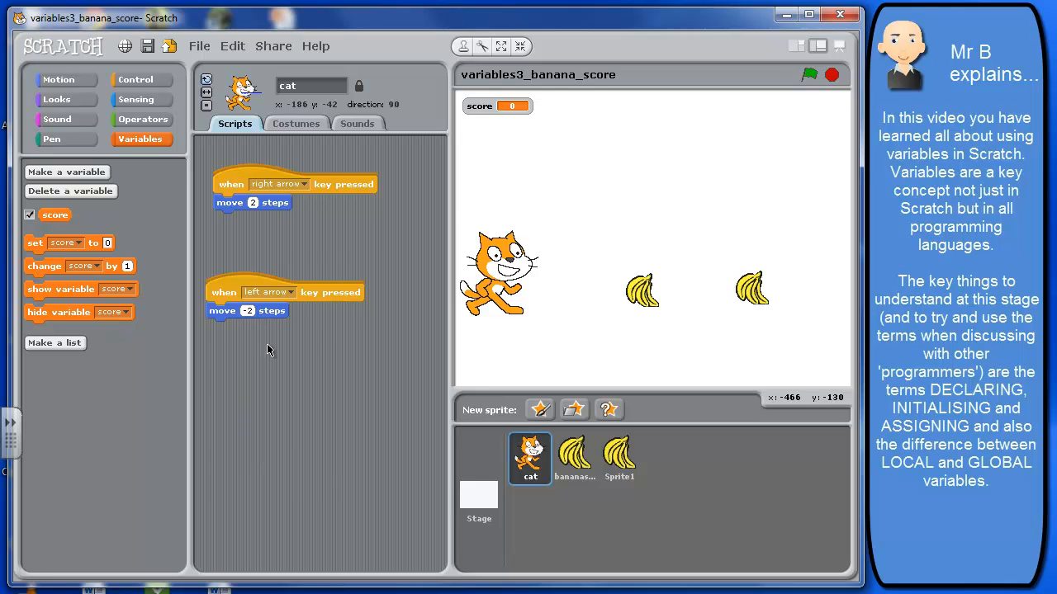
mouse_move(244, 225)
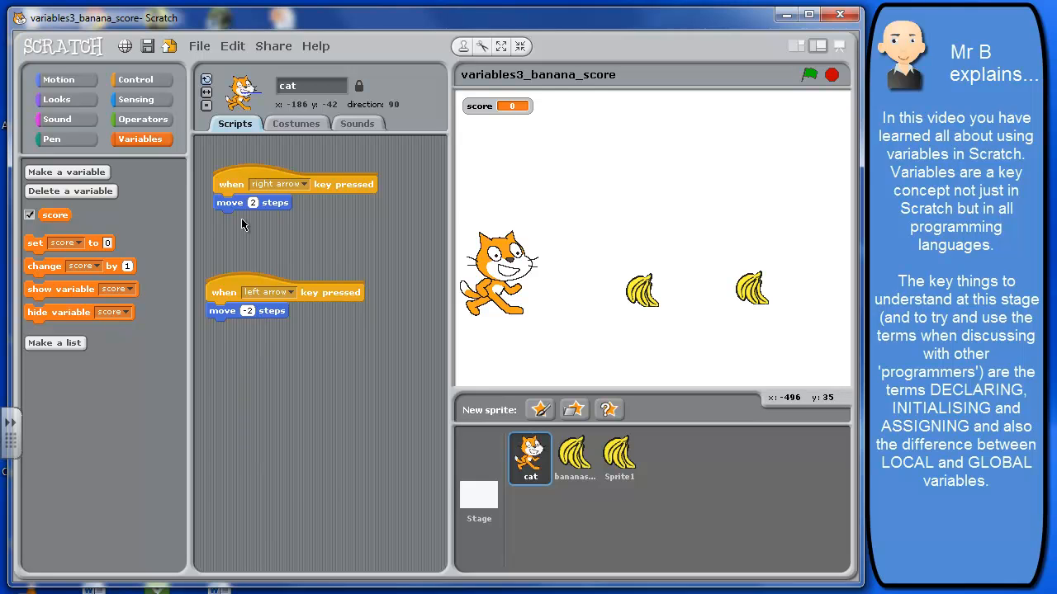
mouse_move(245, 336)
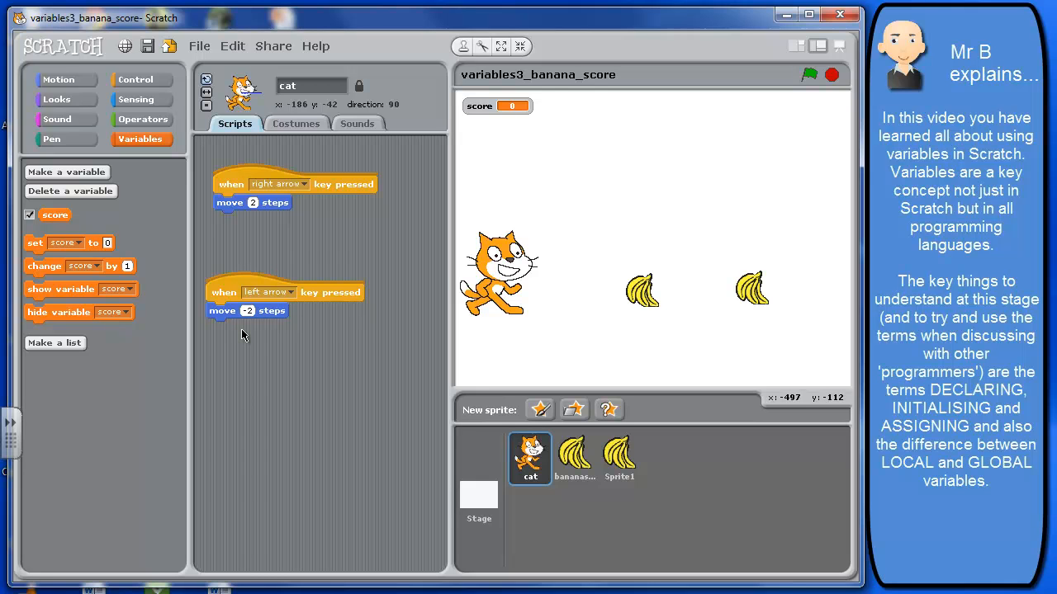
mouse_move(263, 289)
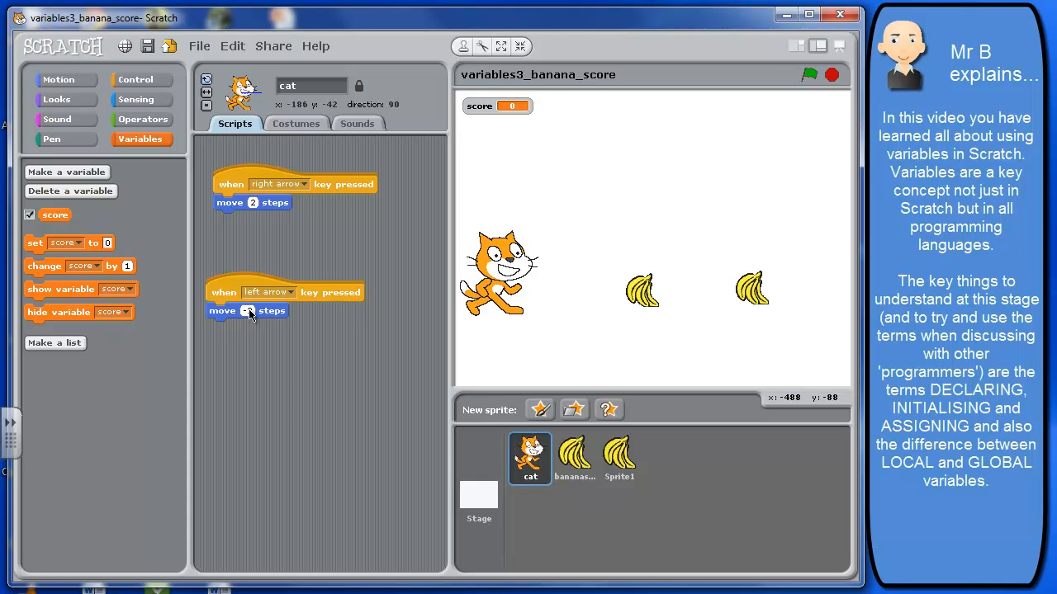
type("-2")
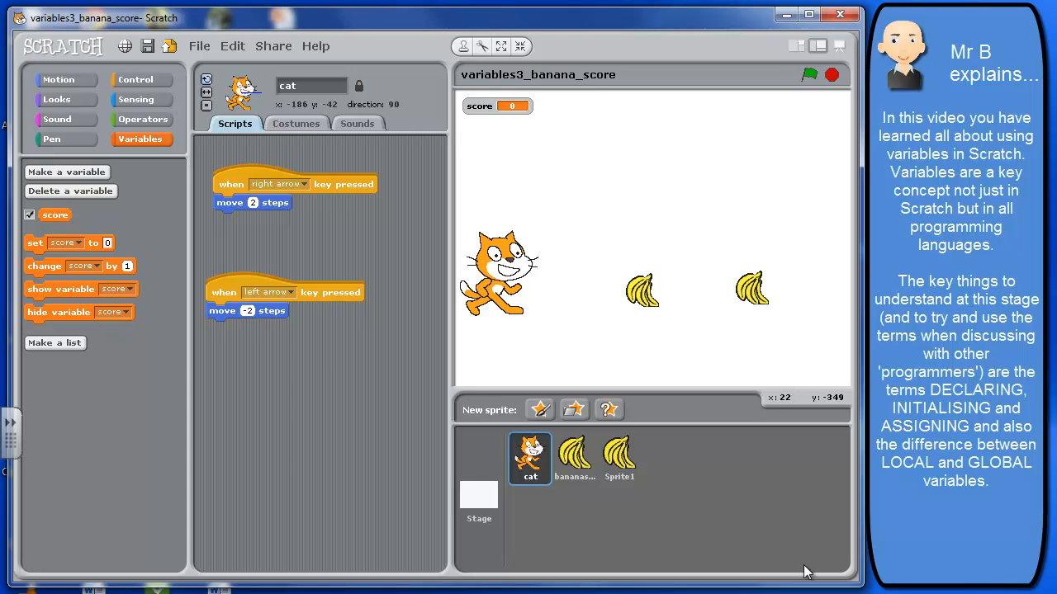